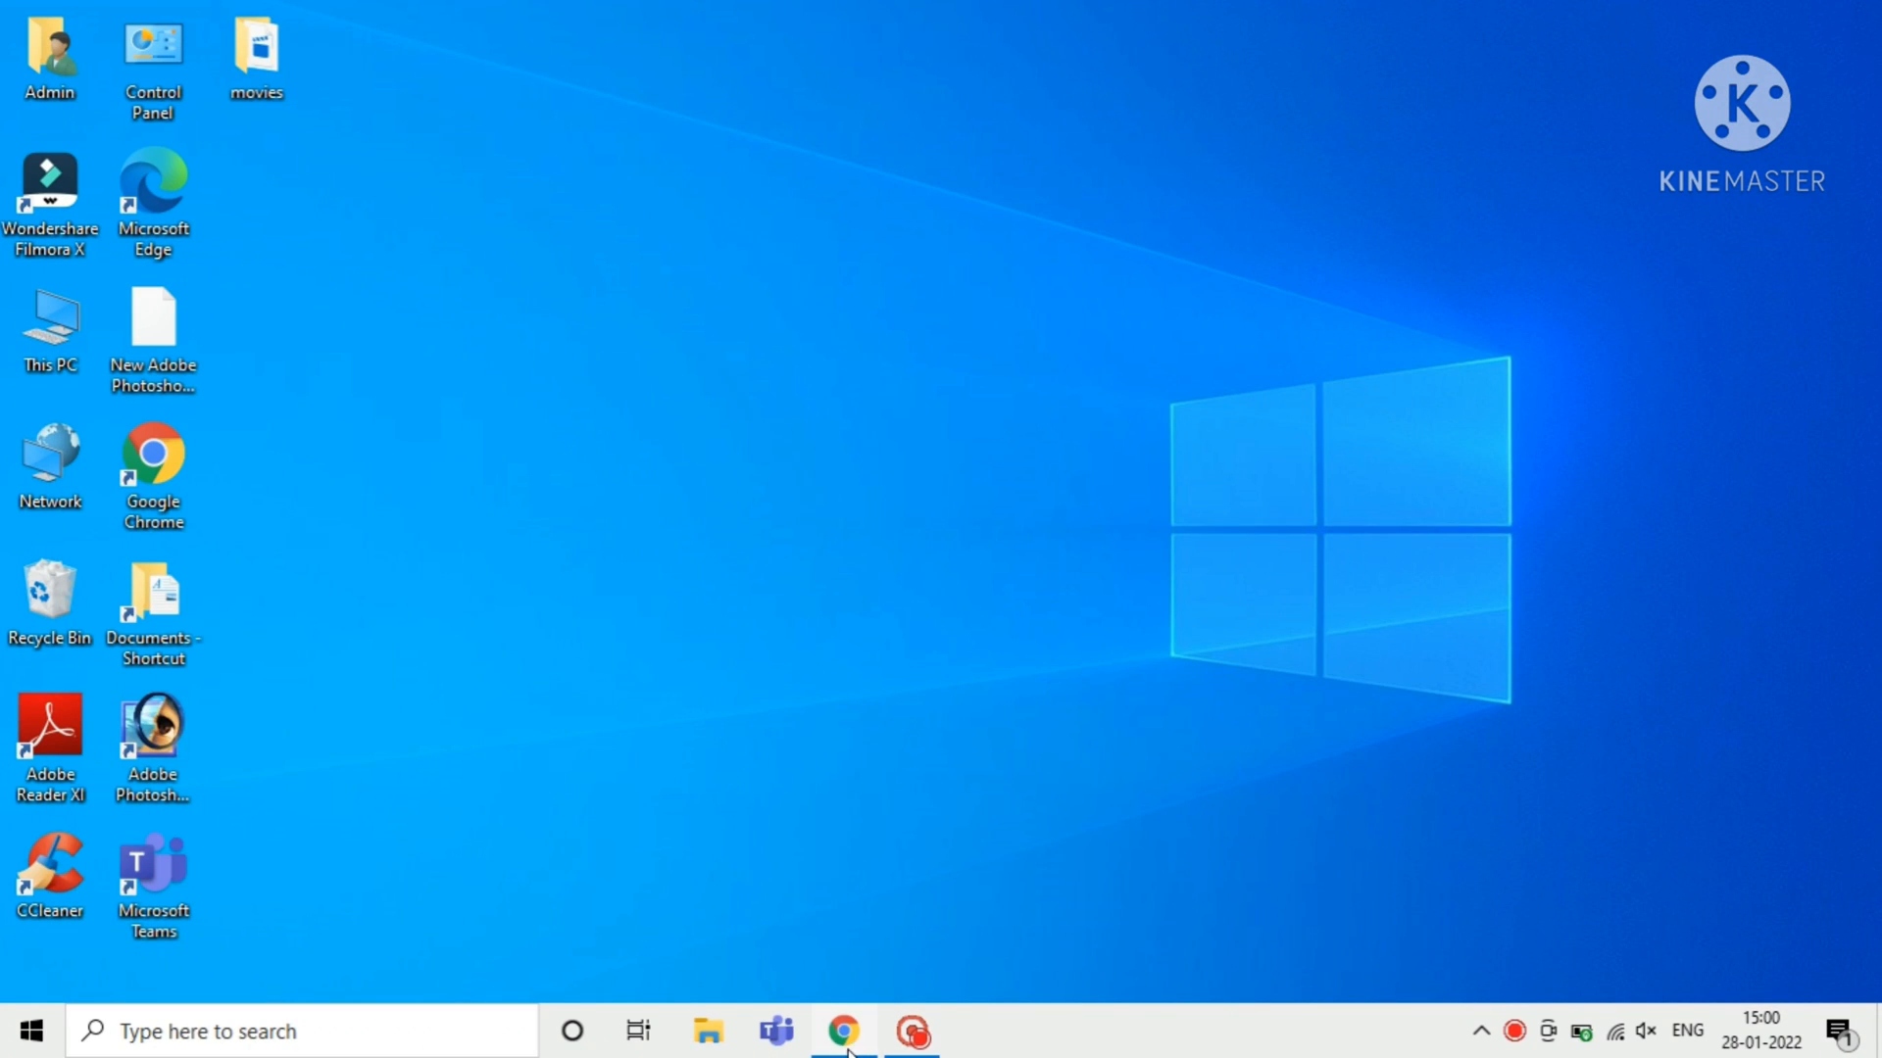
Step: Launch Chrome and open the MathWorks MATLAB Online result from a Google search
left_click(844, 1030)
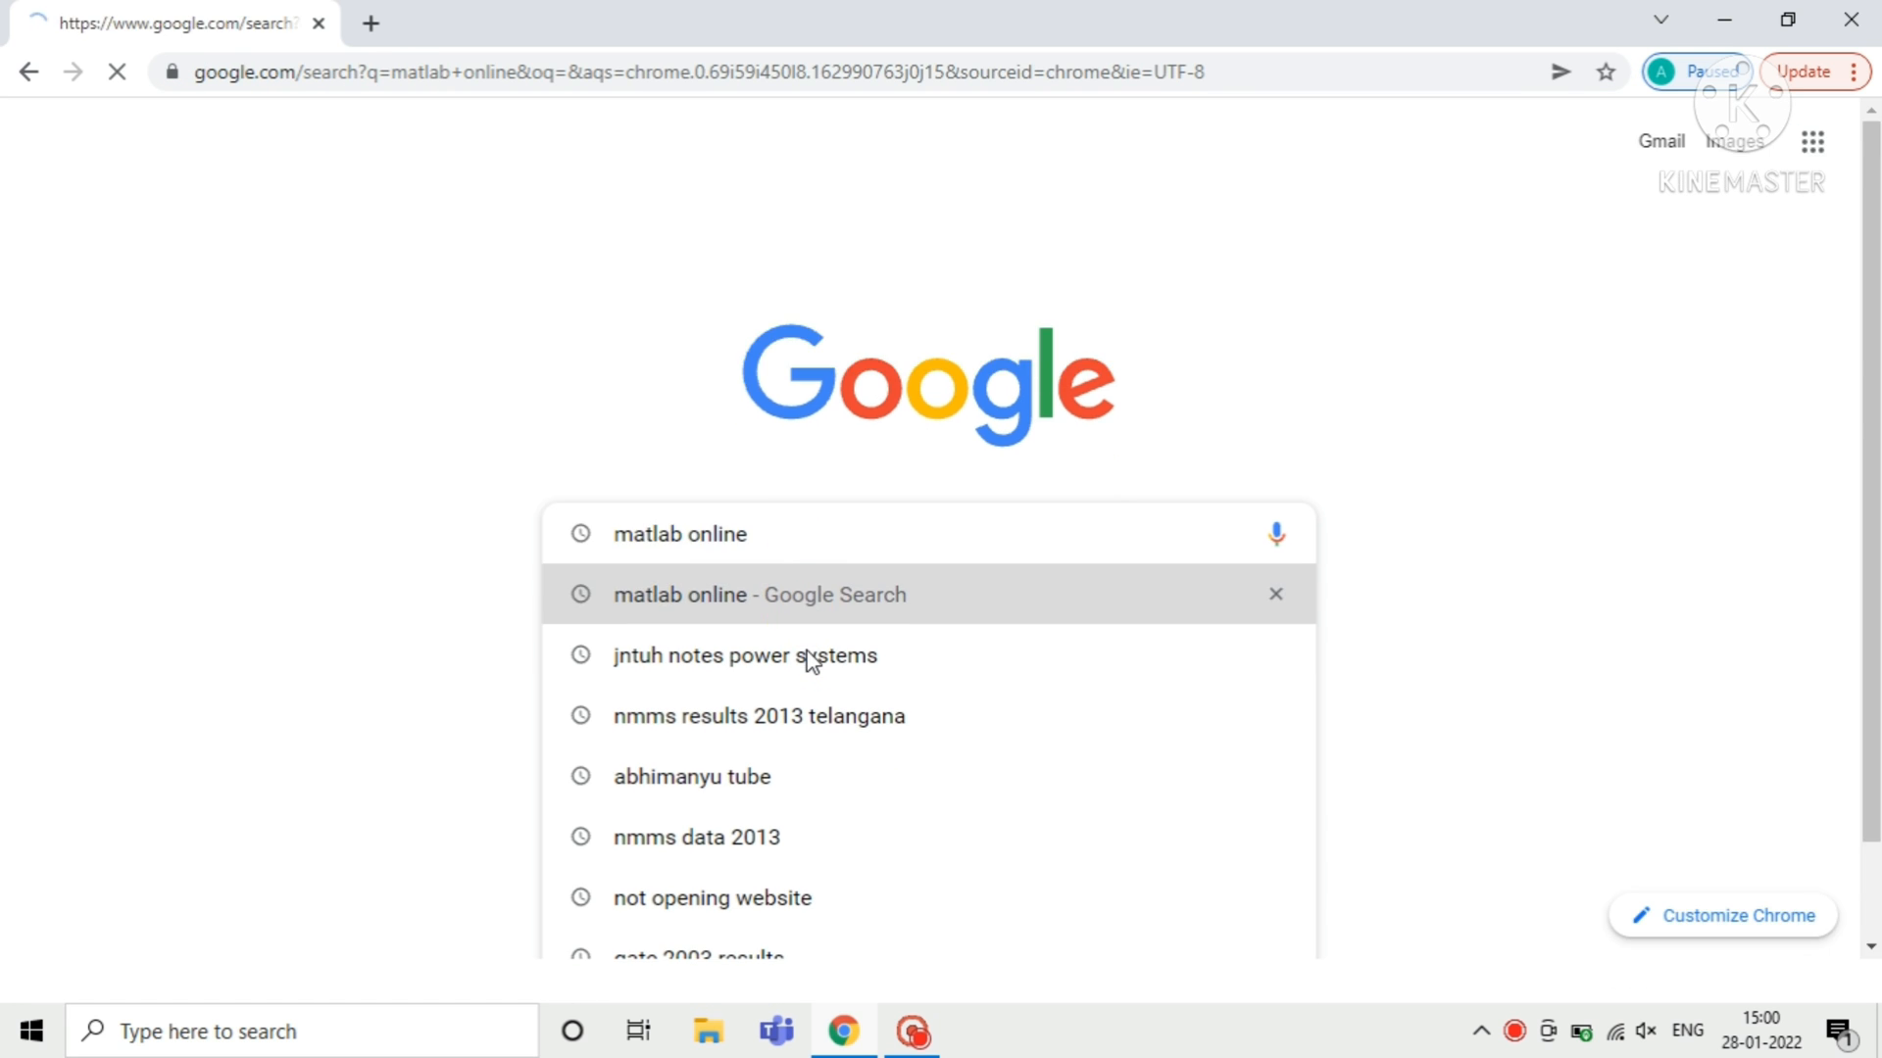
left_click(759, 594)
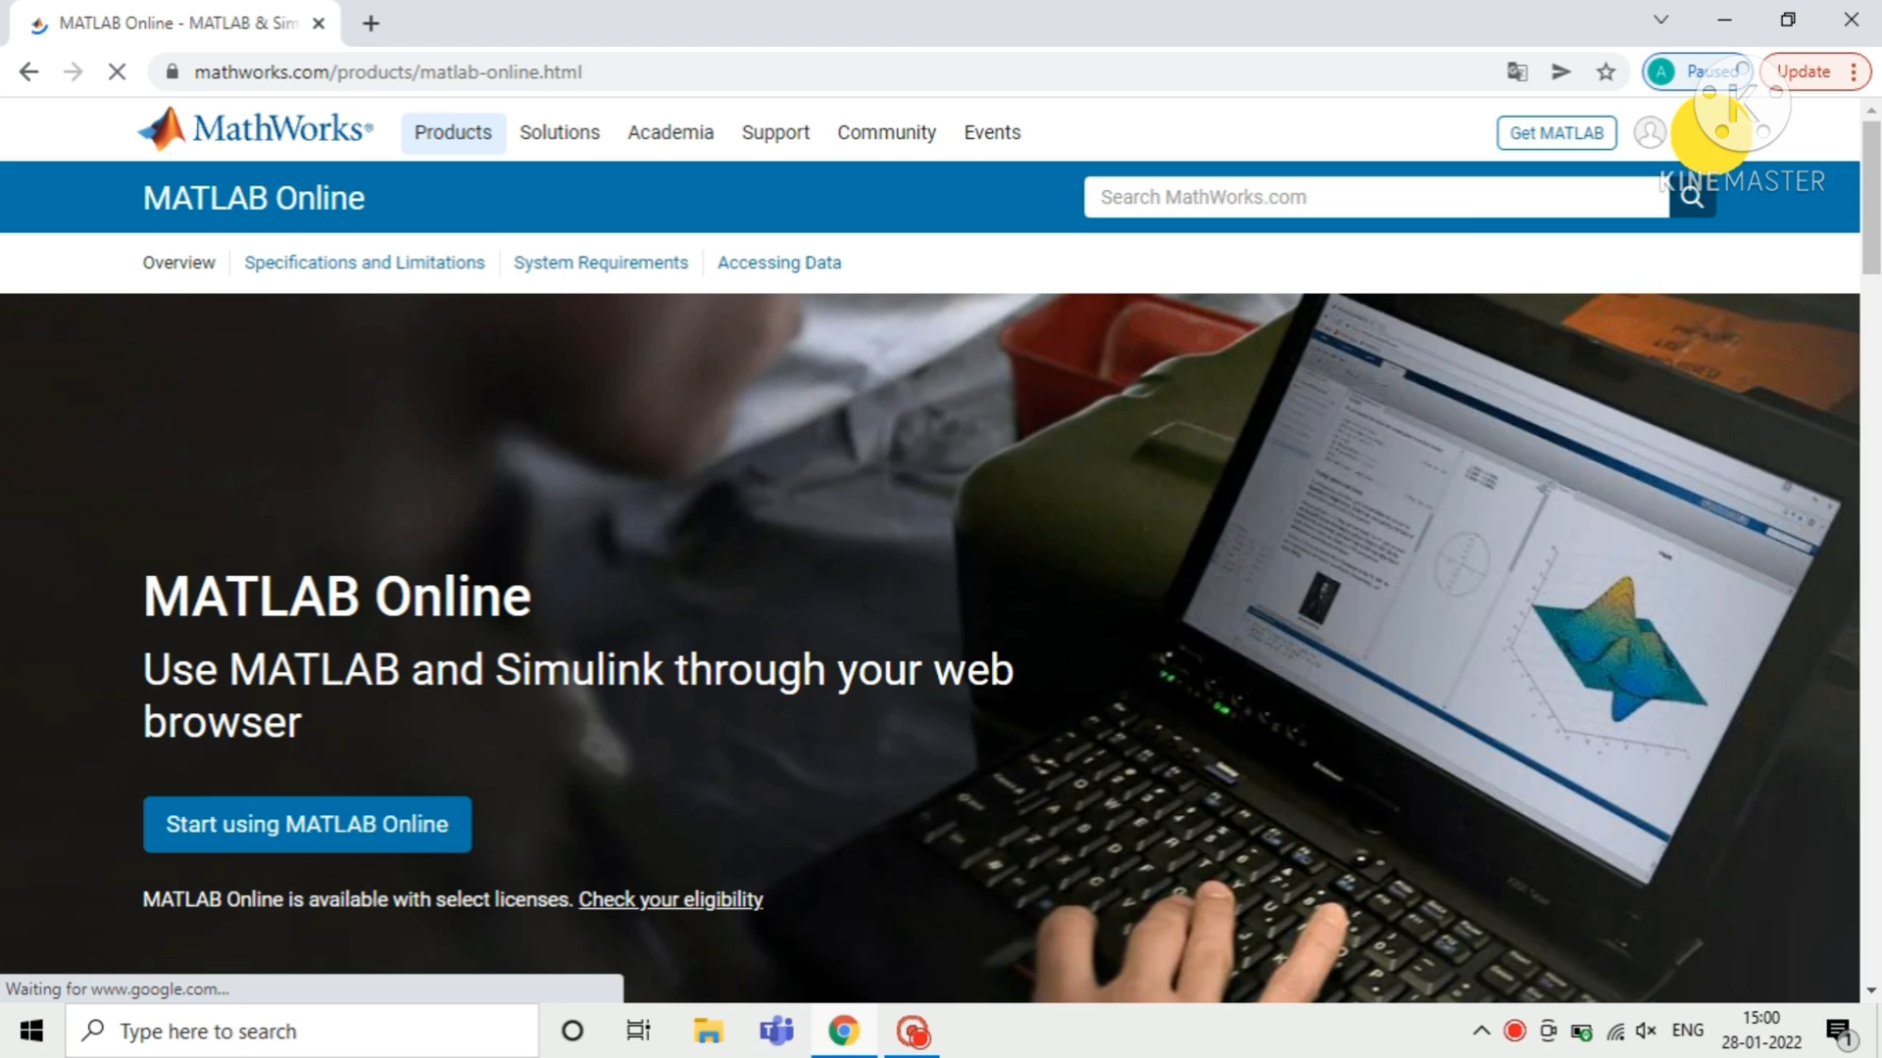
Step: Start MATLAB Online in a new tab and go to the MathWorks Account sign-in
left_click(1699, 133)
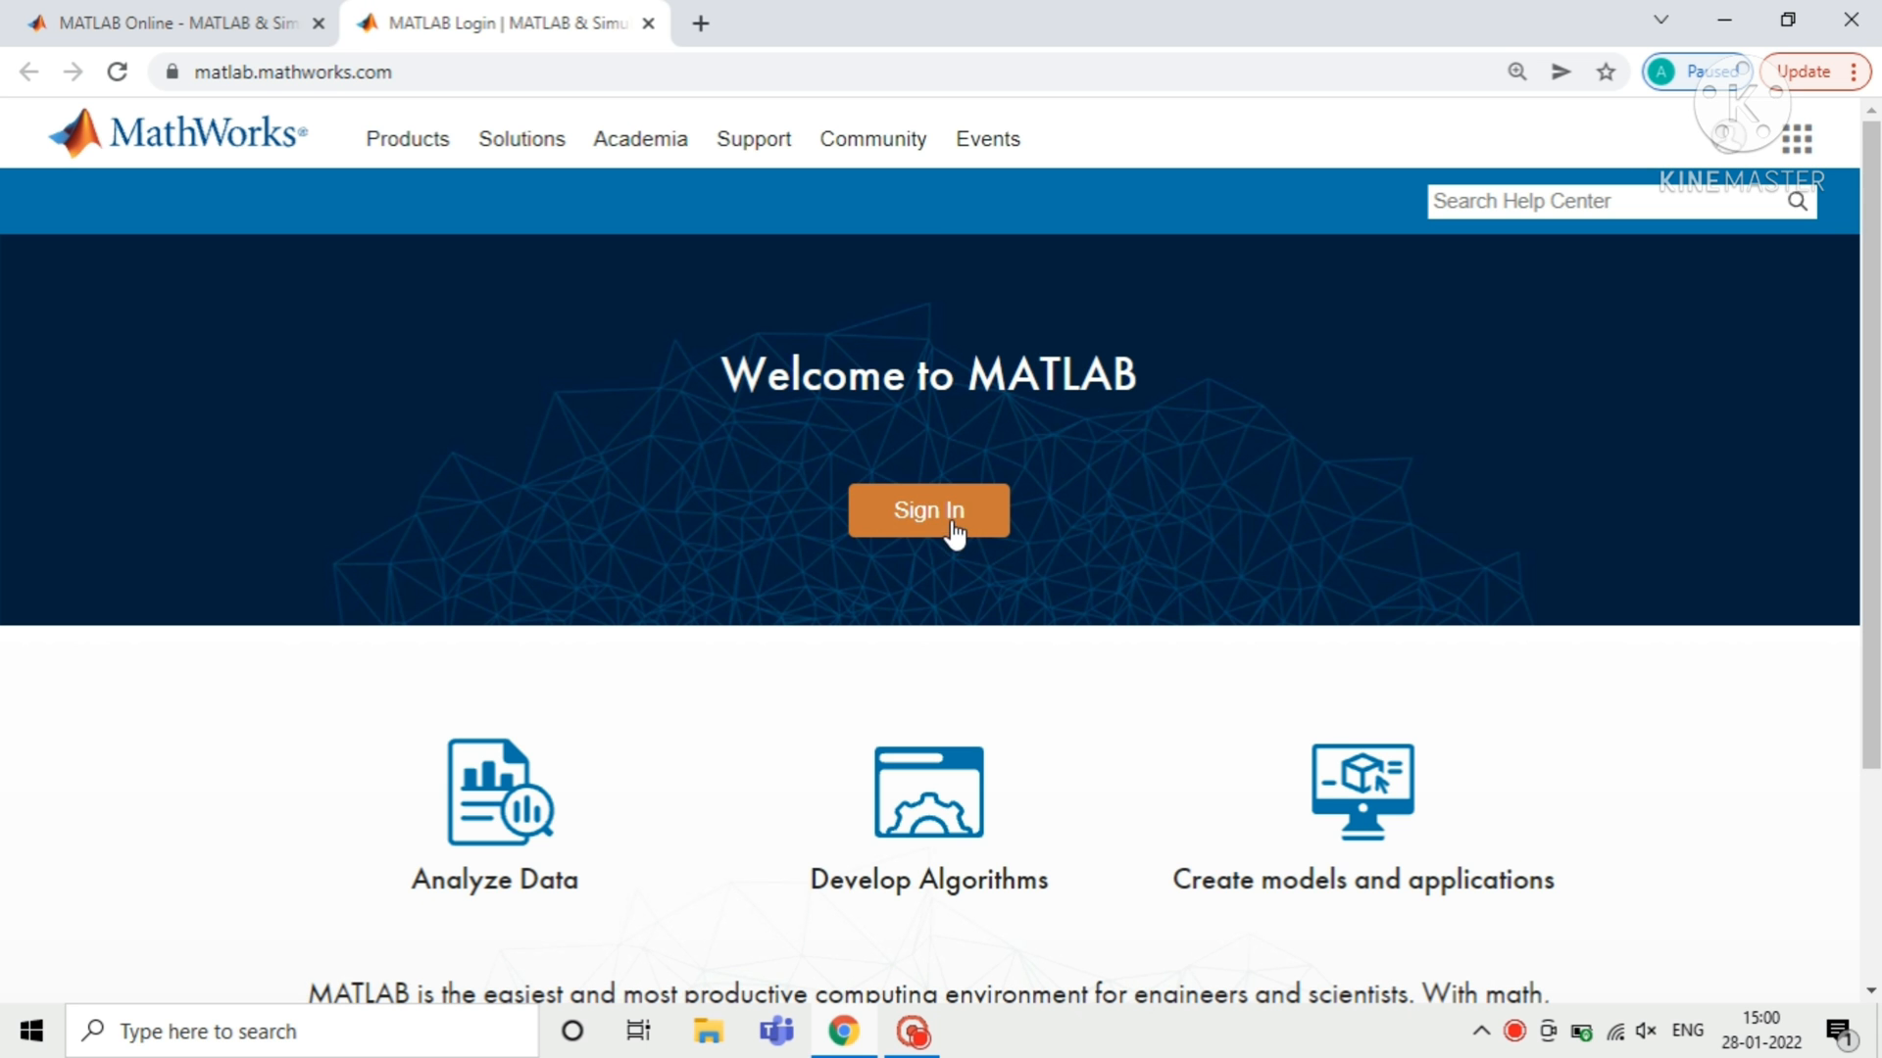
left_click(926, 509)
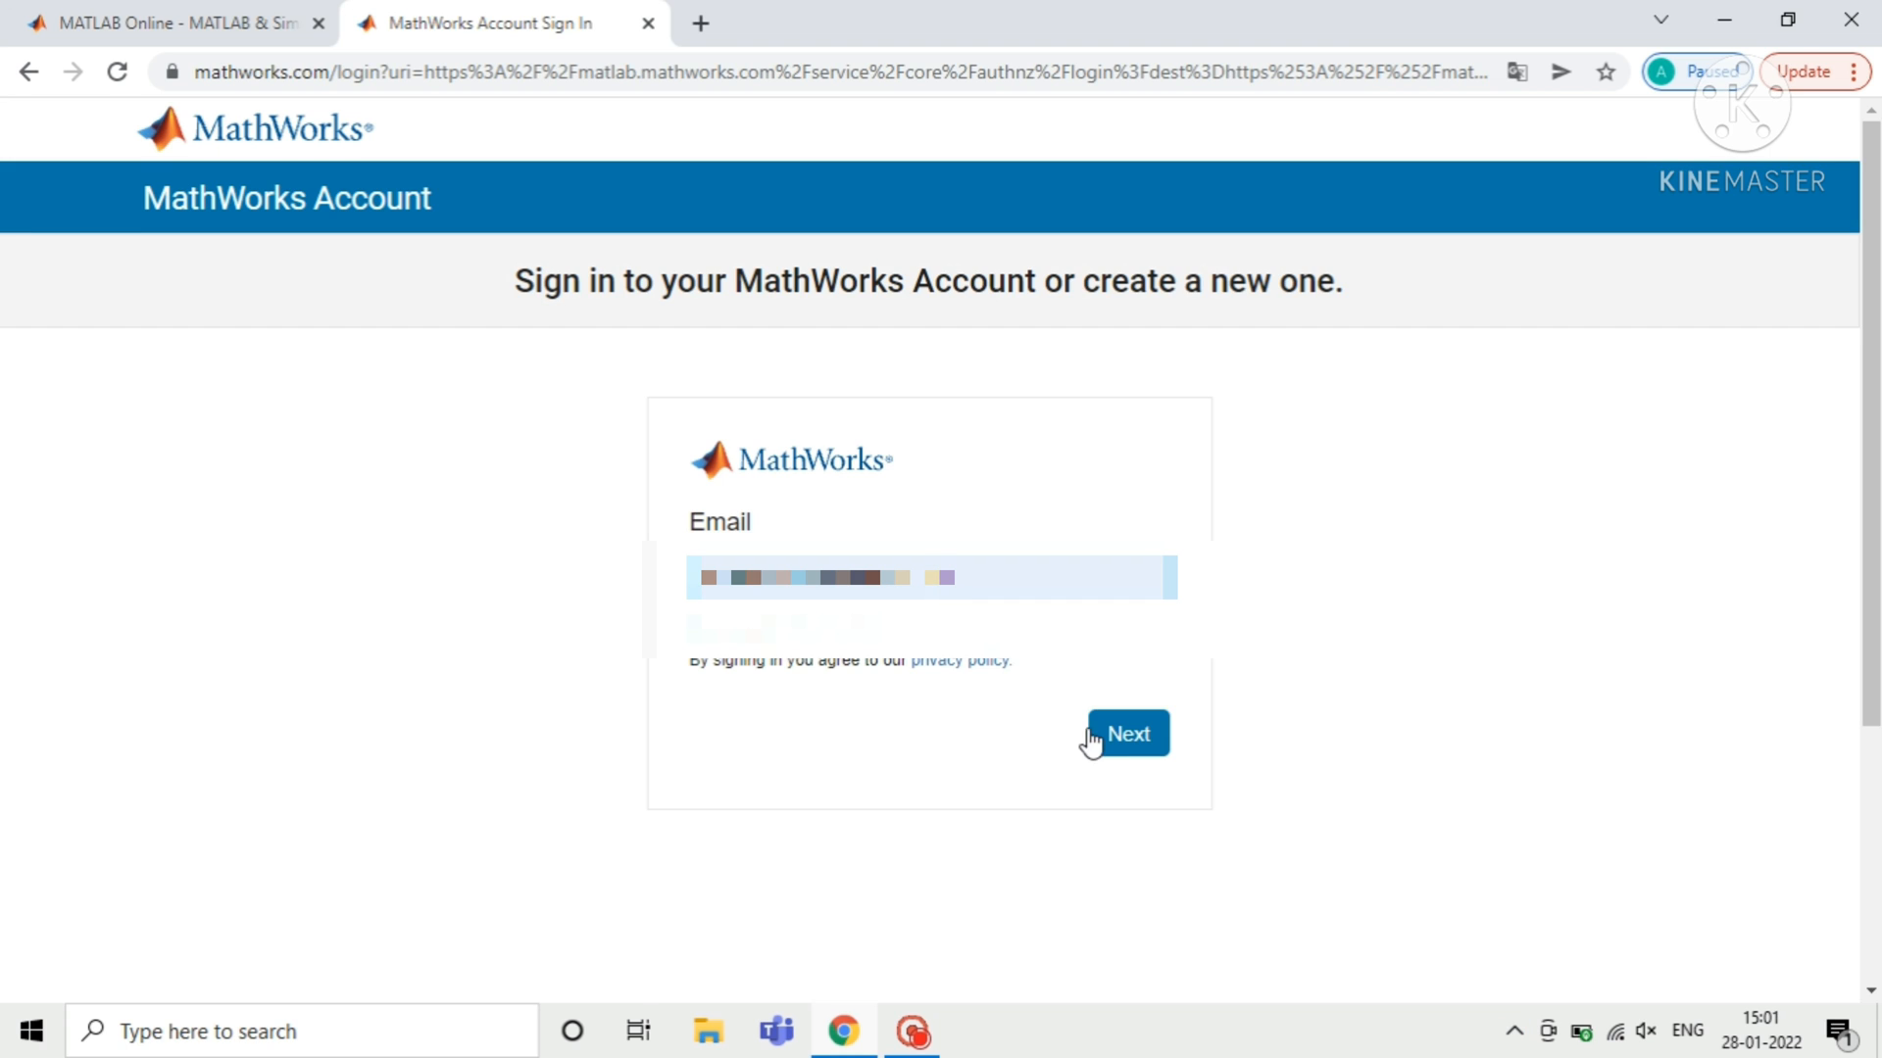
Step: Continue past the email, enter the account password, and sign in
left_click(1126, 733)
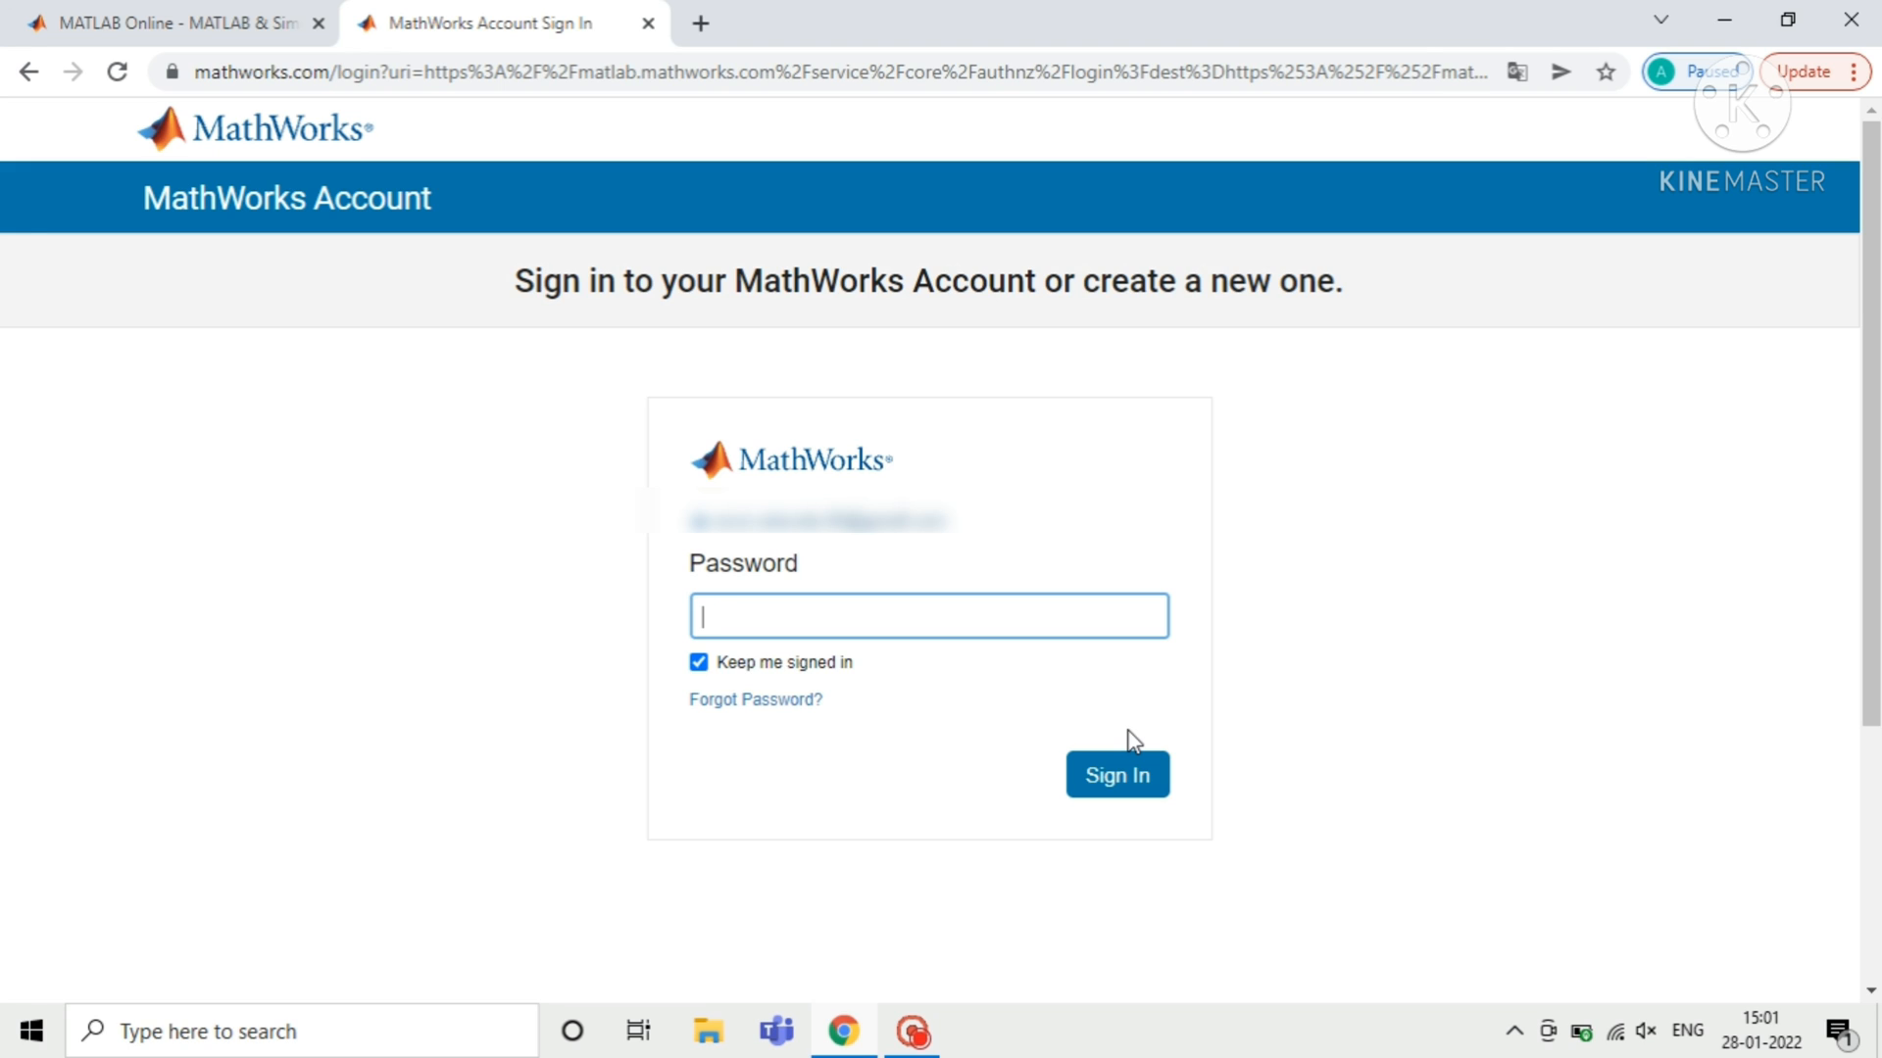
type("•••")
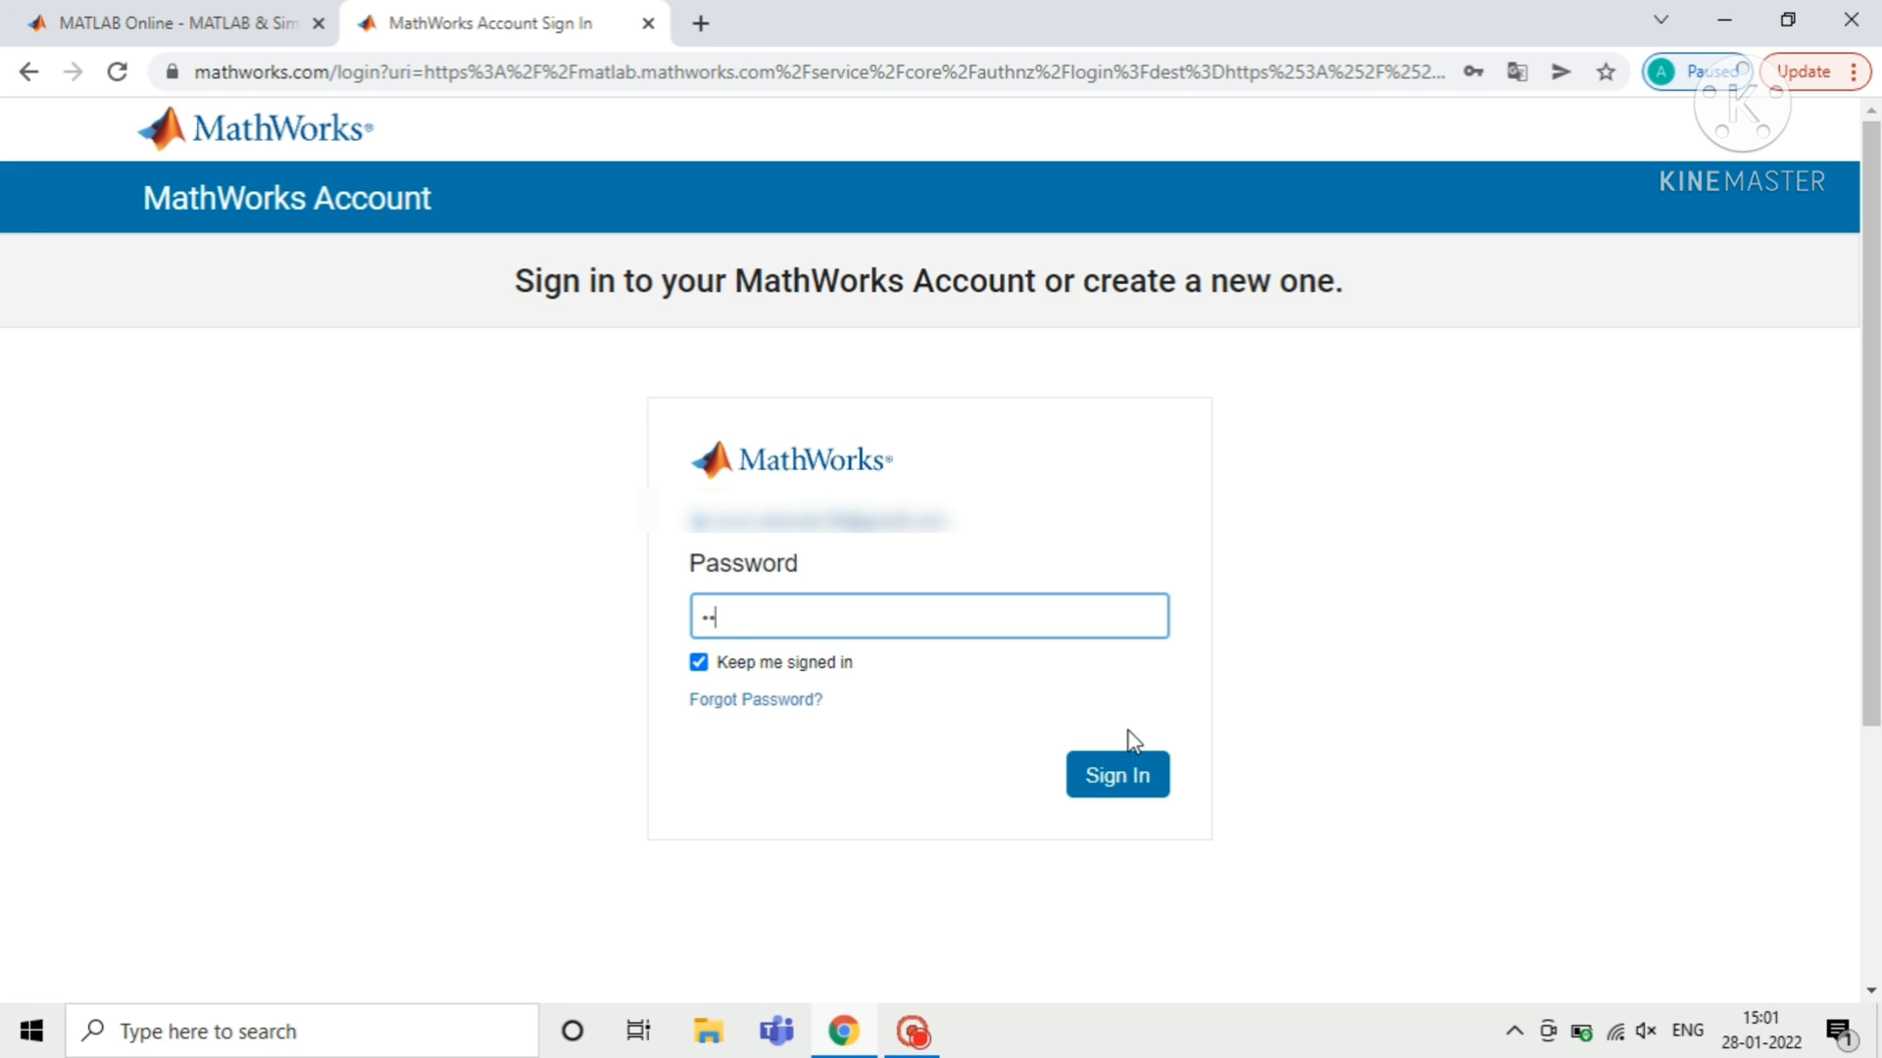
type("password")
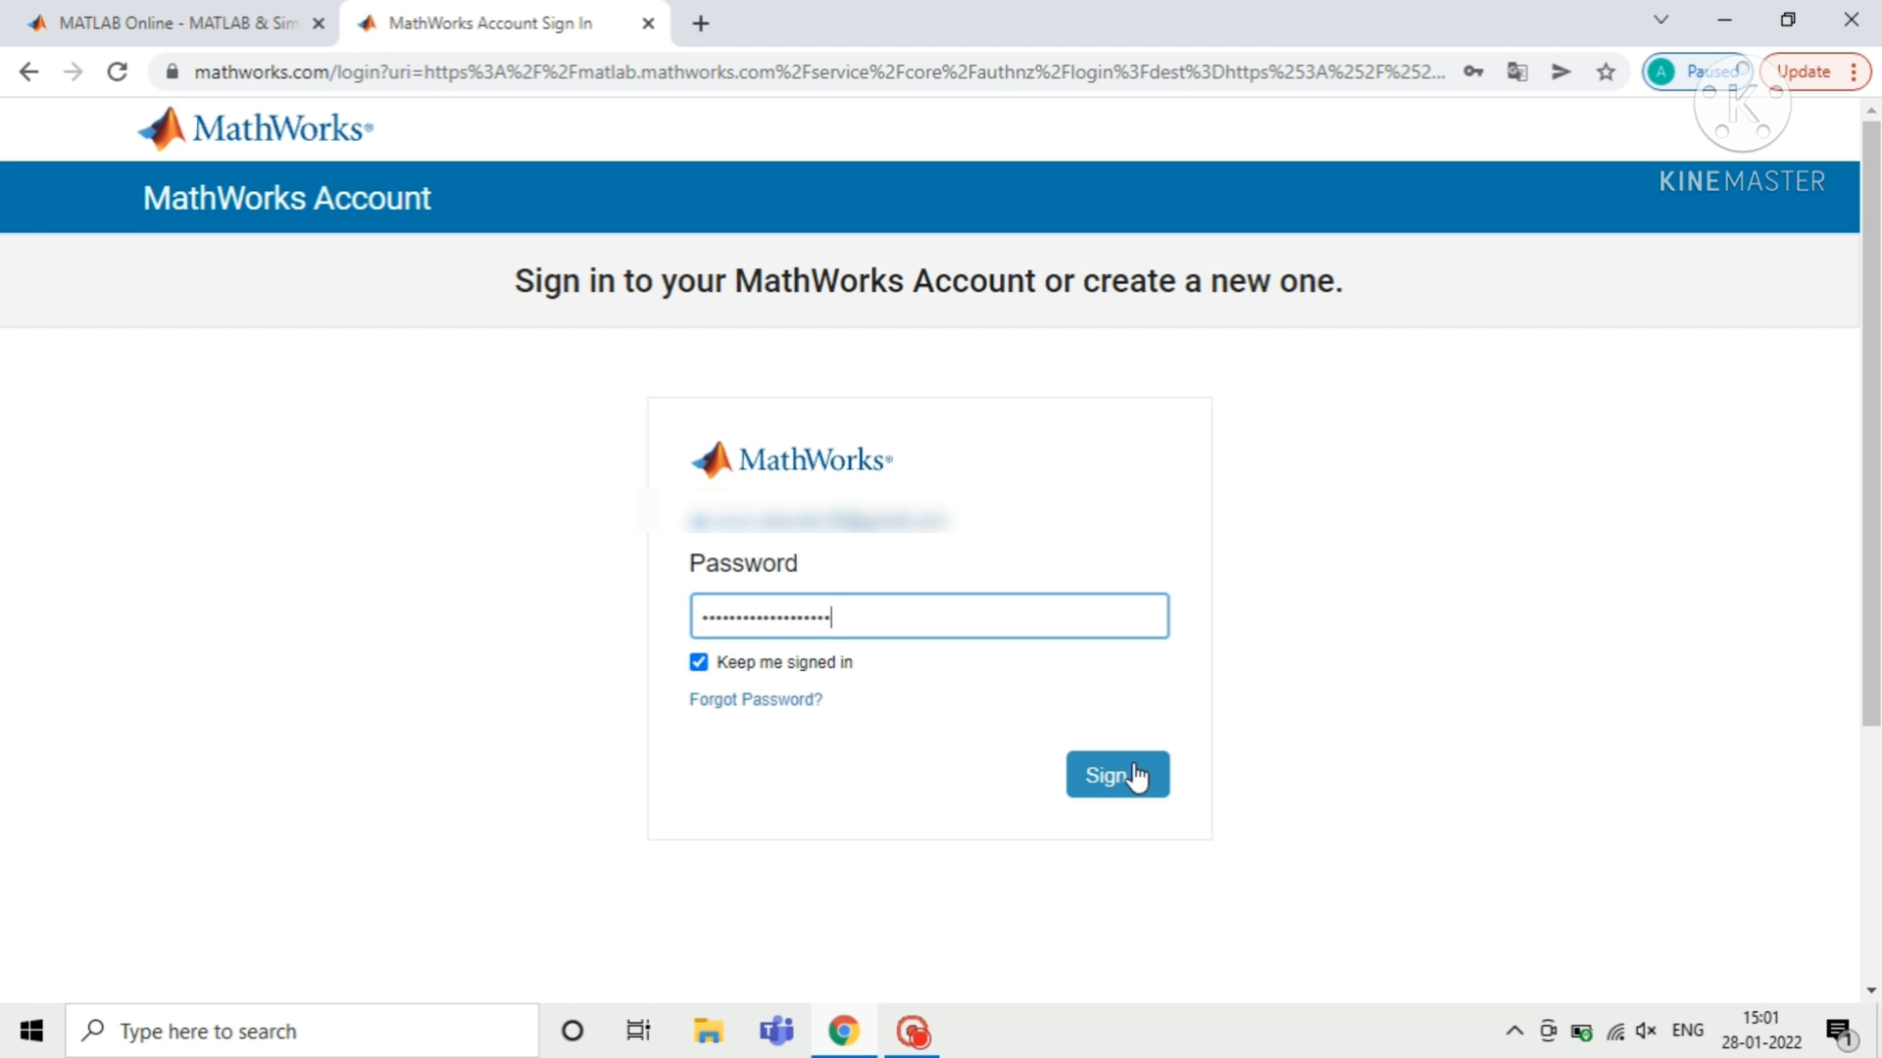
left_click(1115, 774)
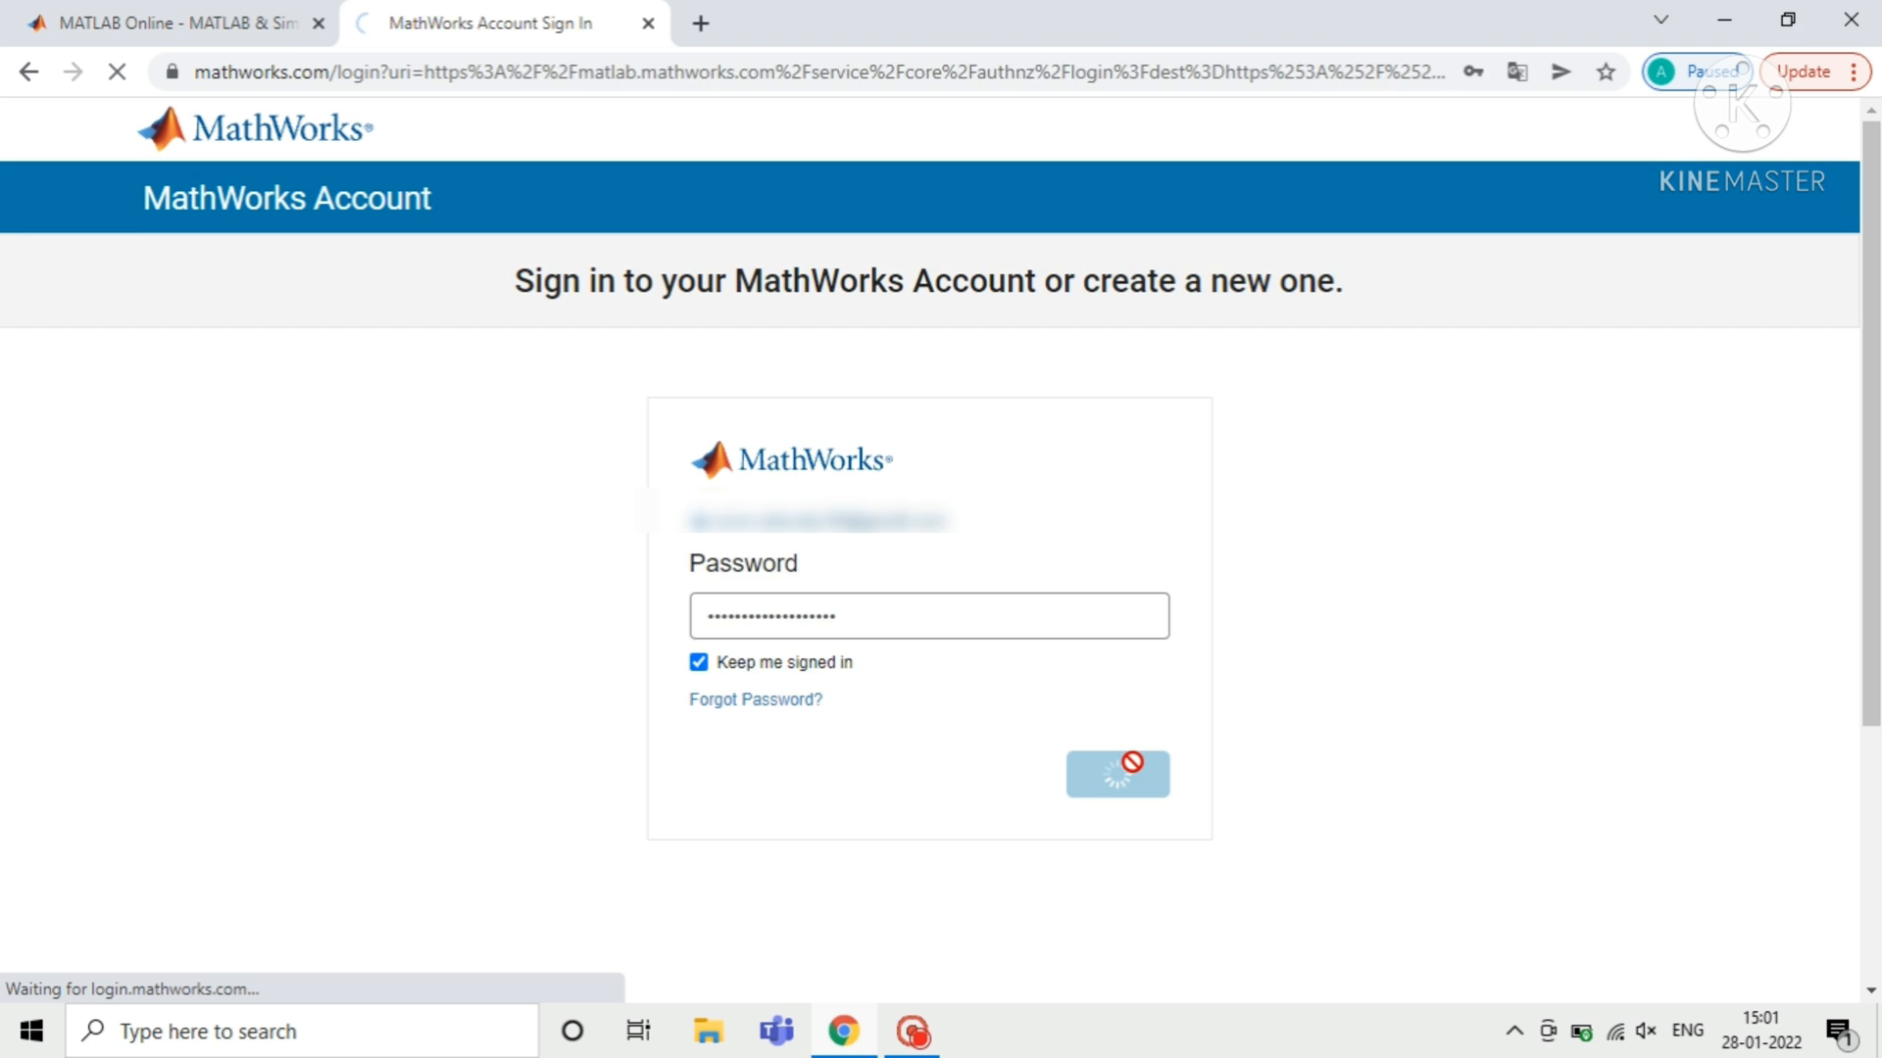
left_click(1115, 774)
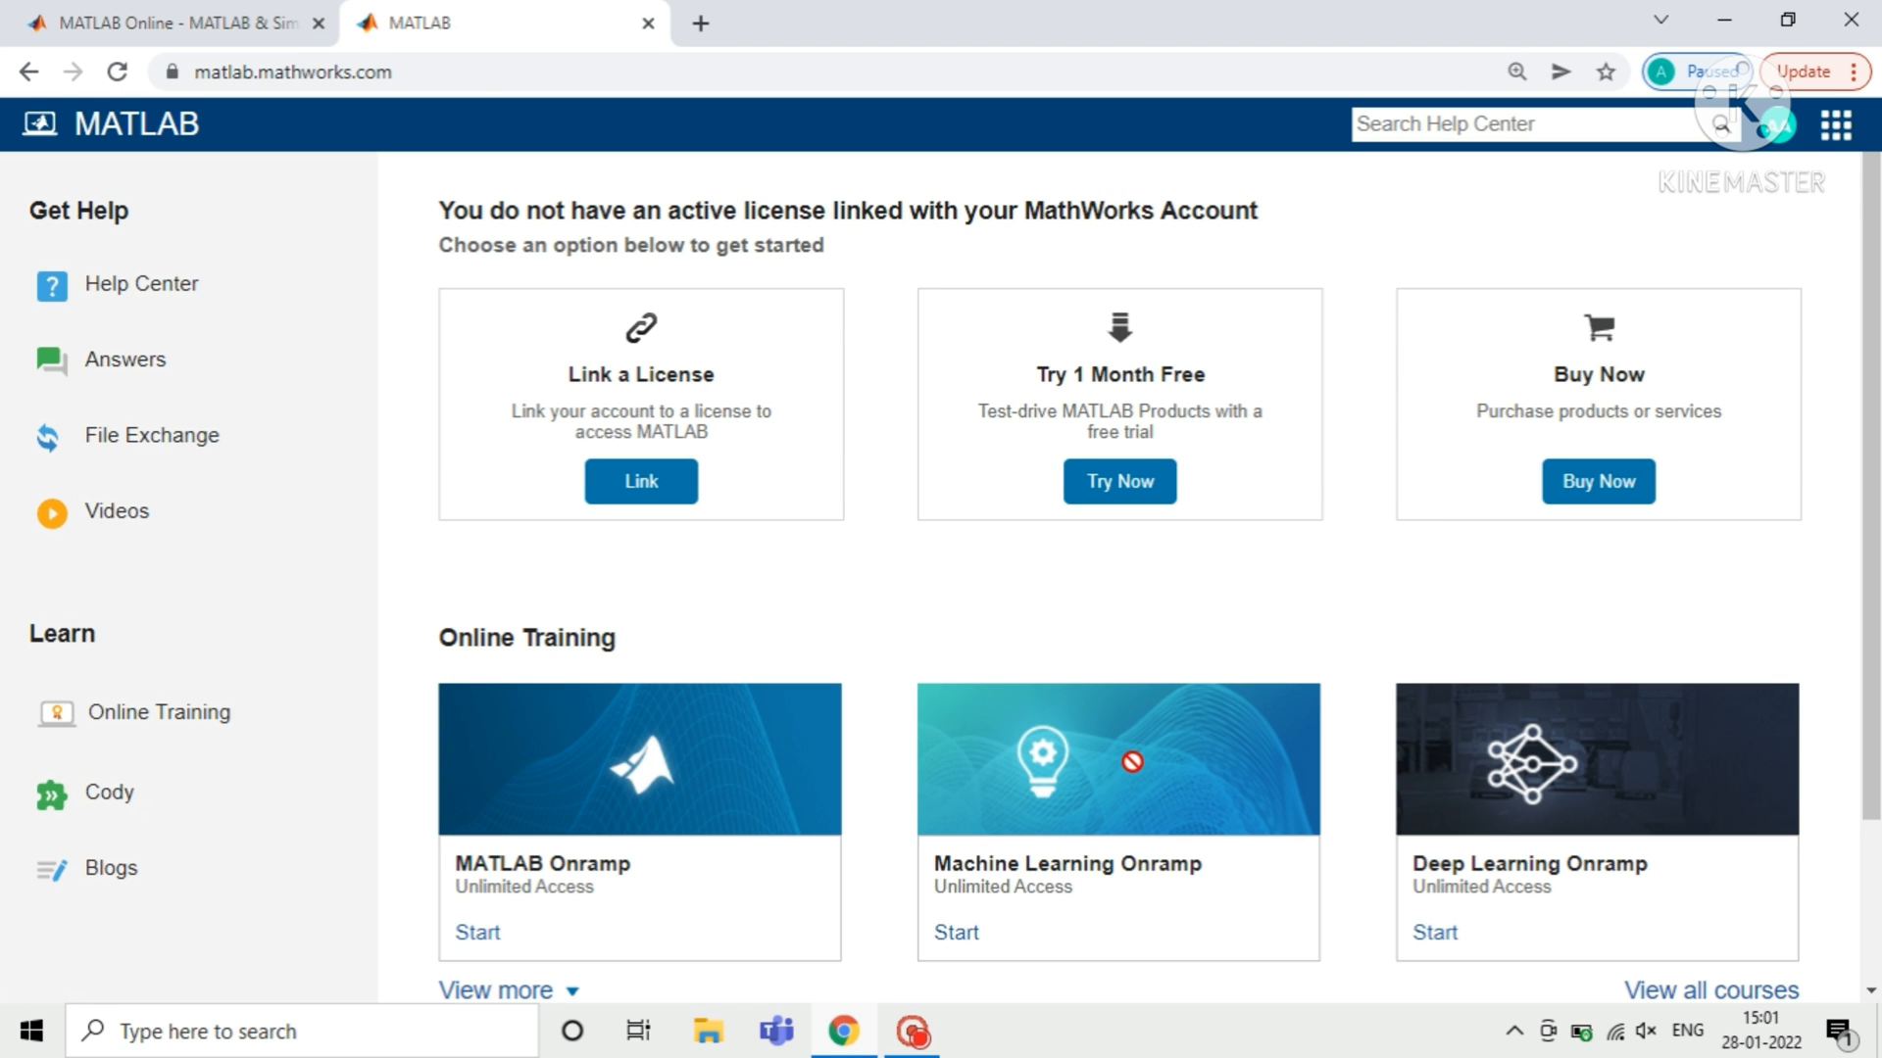
Step: Scroll the no-license MATLAB page and choose Try Now under 'Try 1 Month Free'
scroll("down", 3)
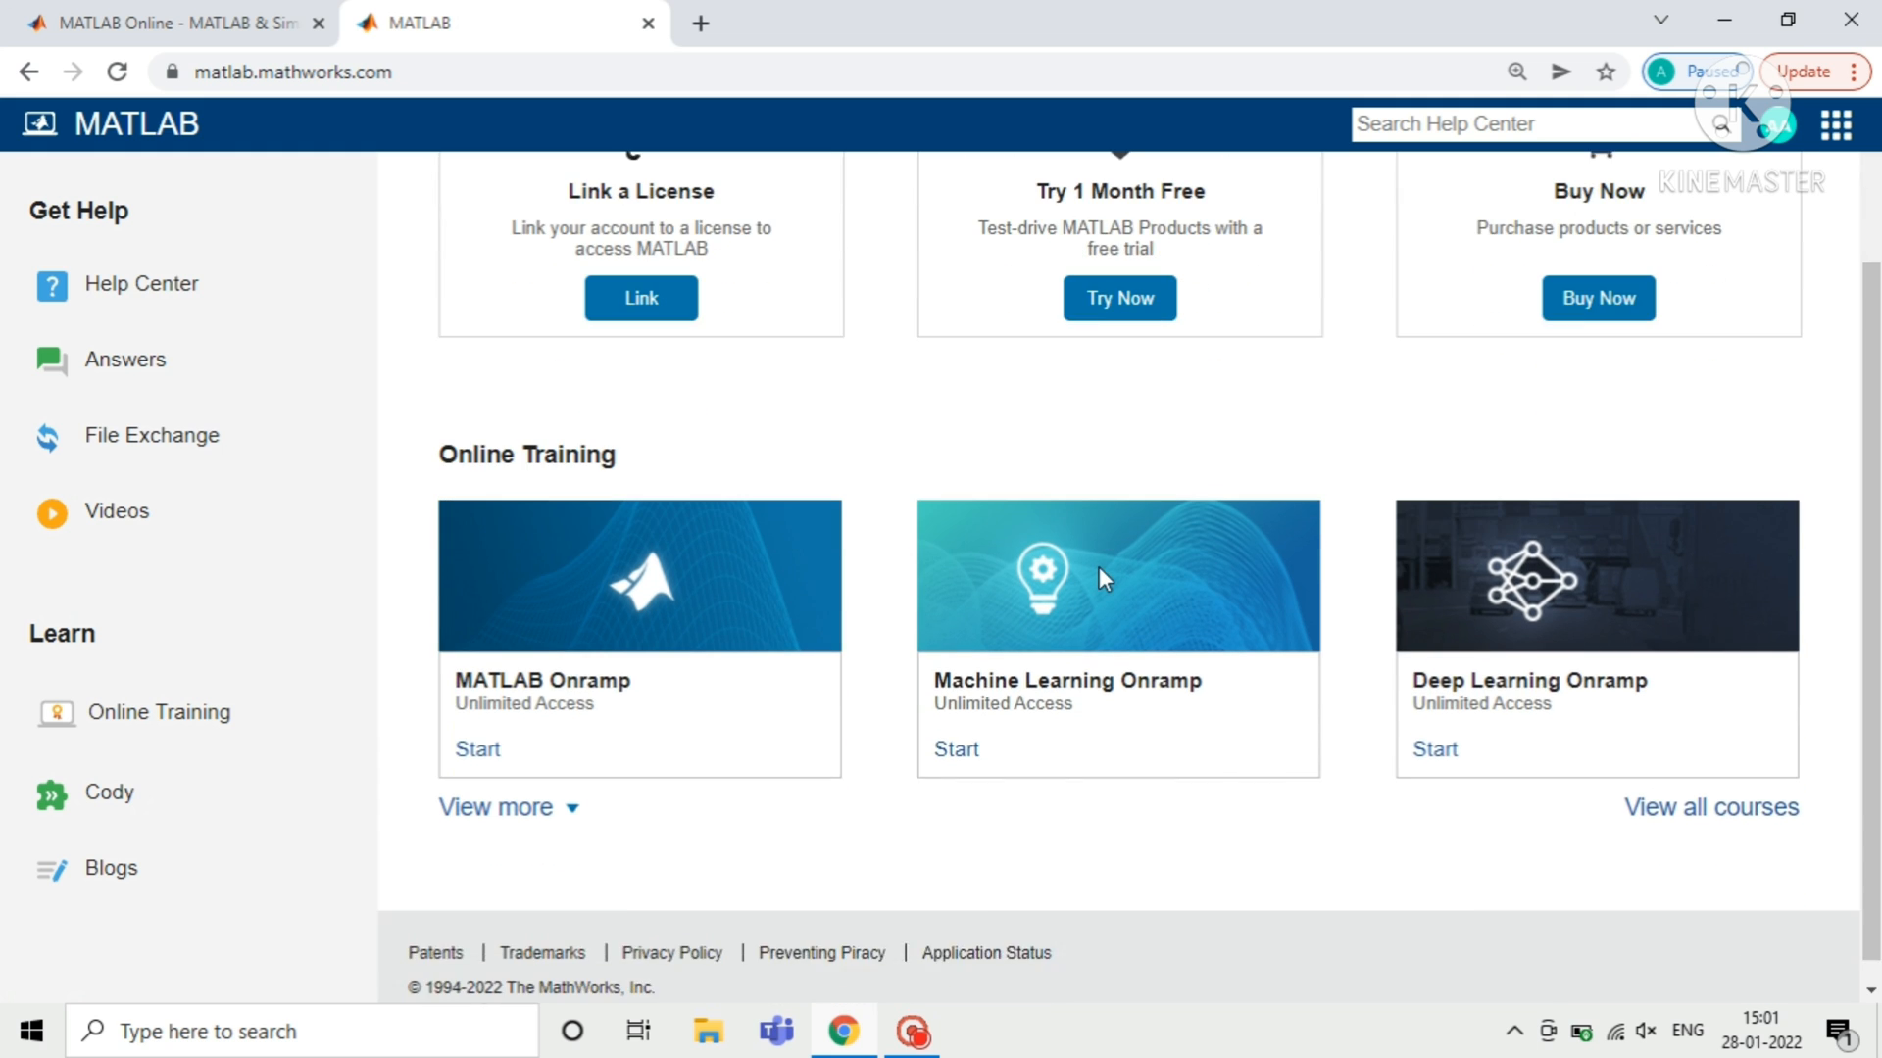
scroll("up", 3)
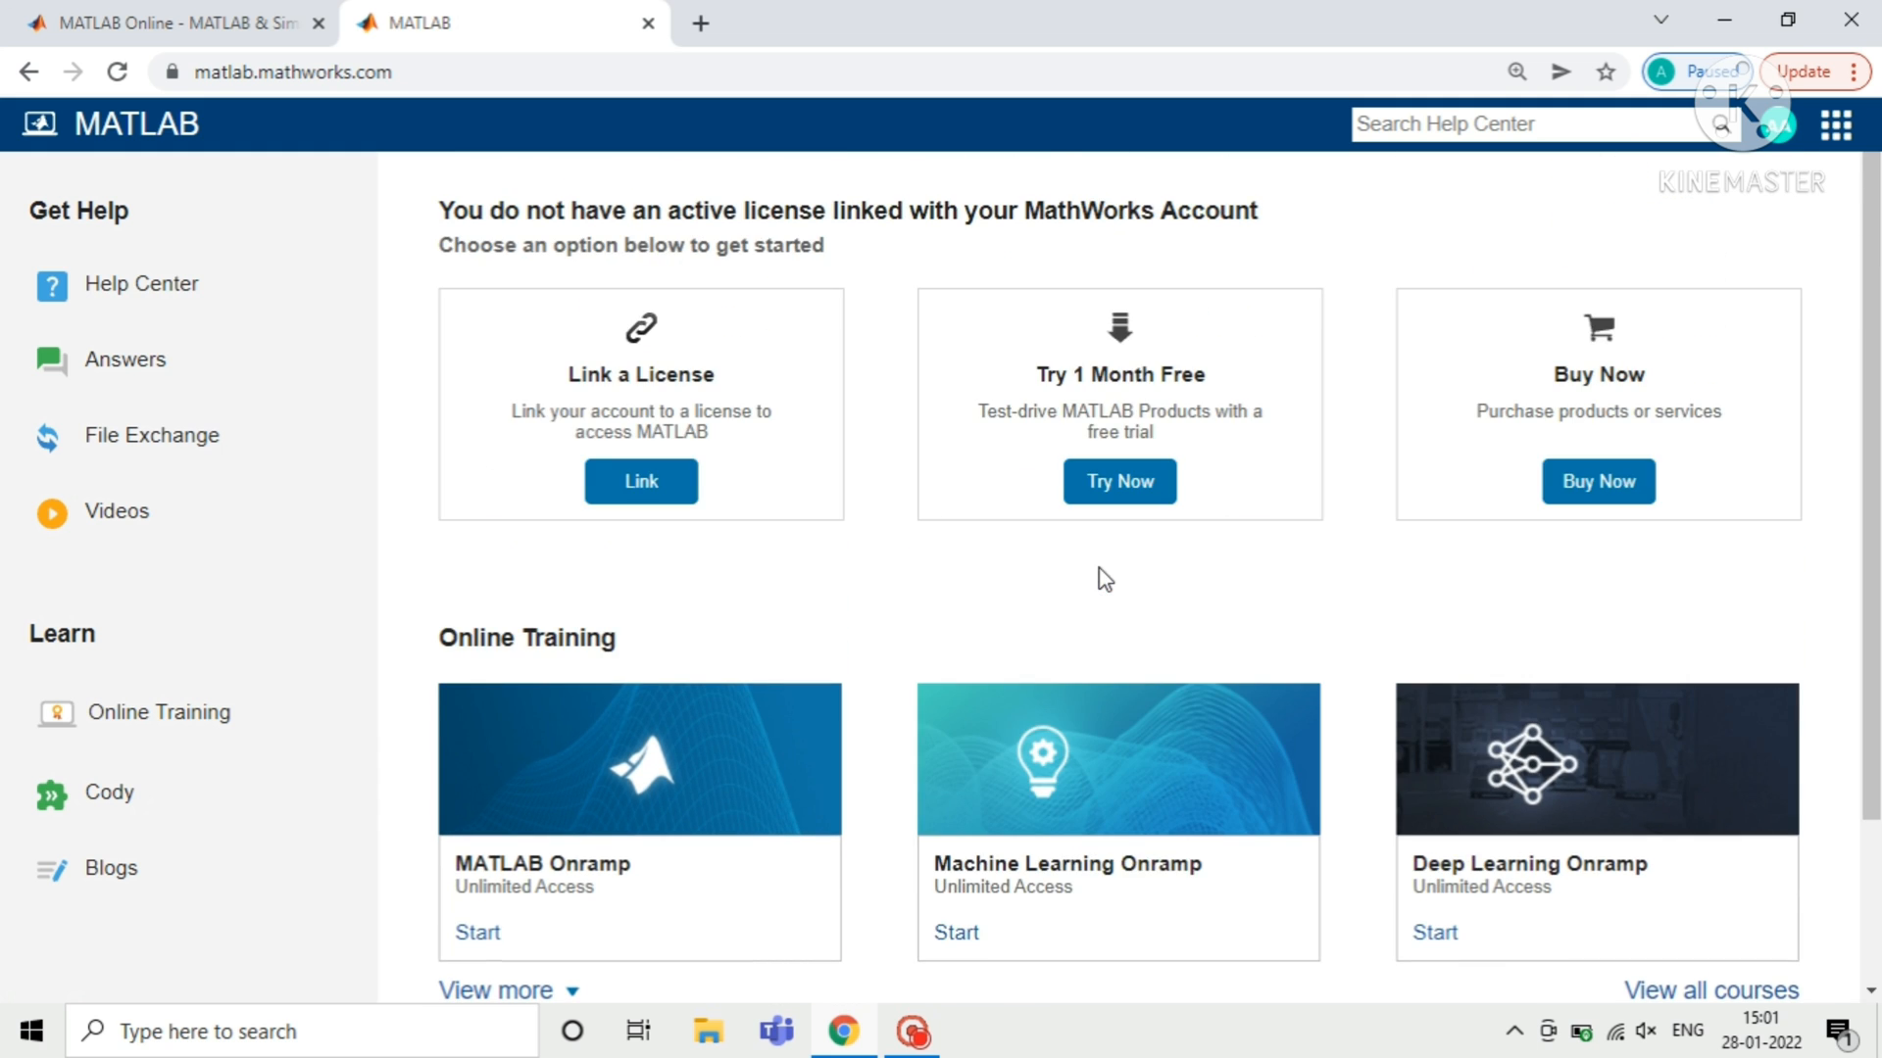
left_click(1834, 123)
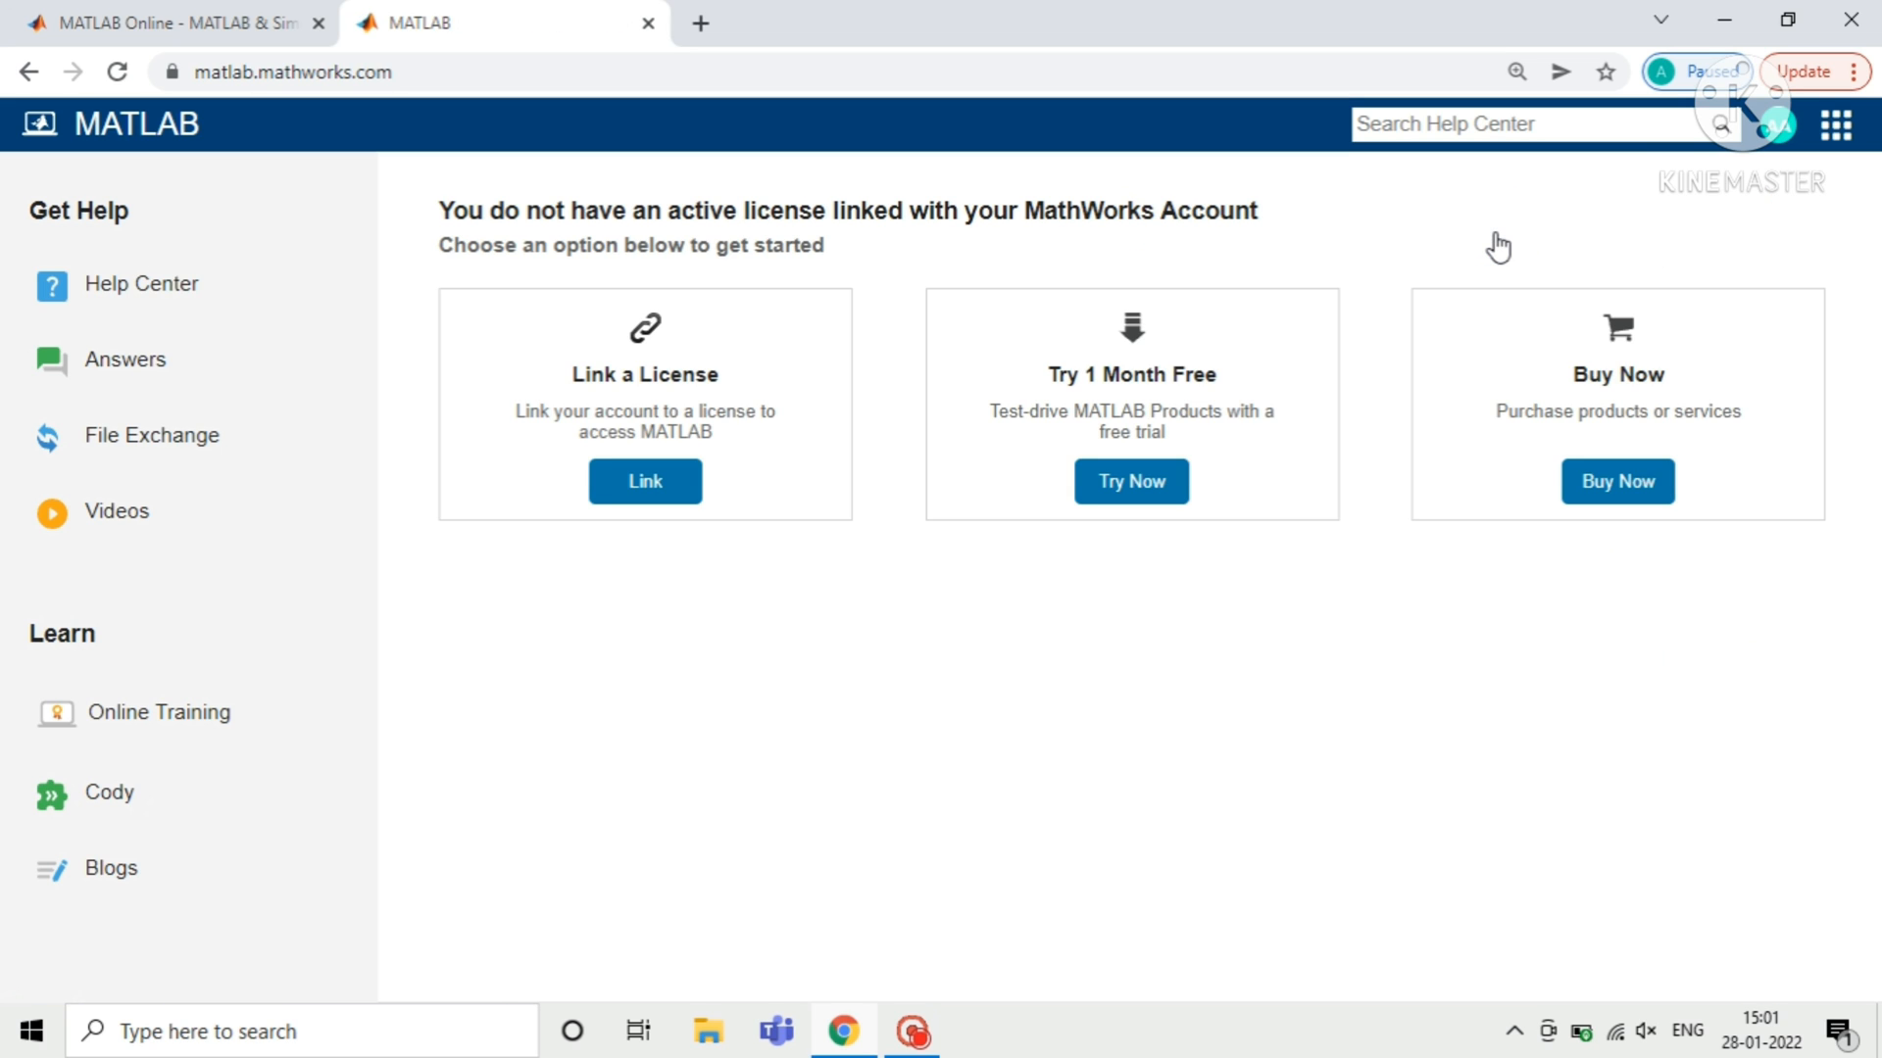
scroll("down", 3)
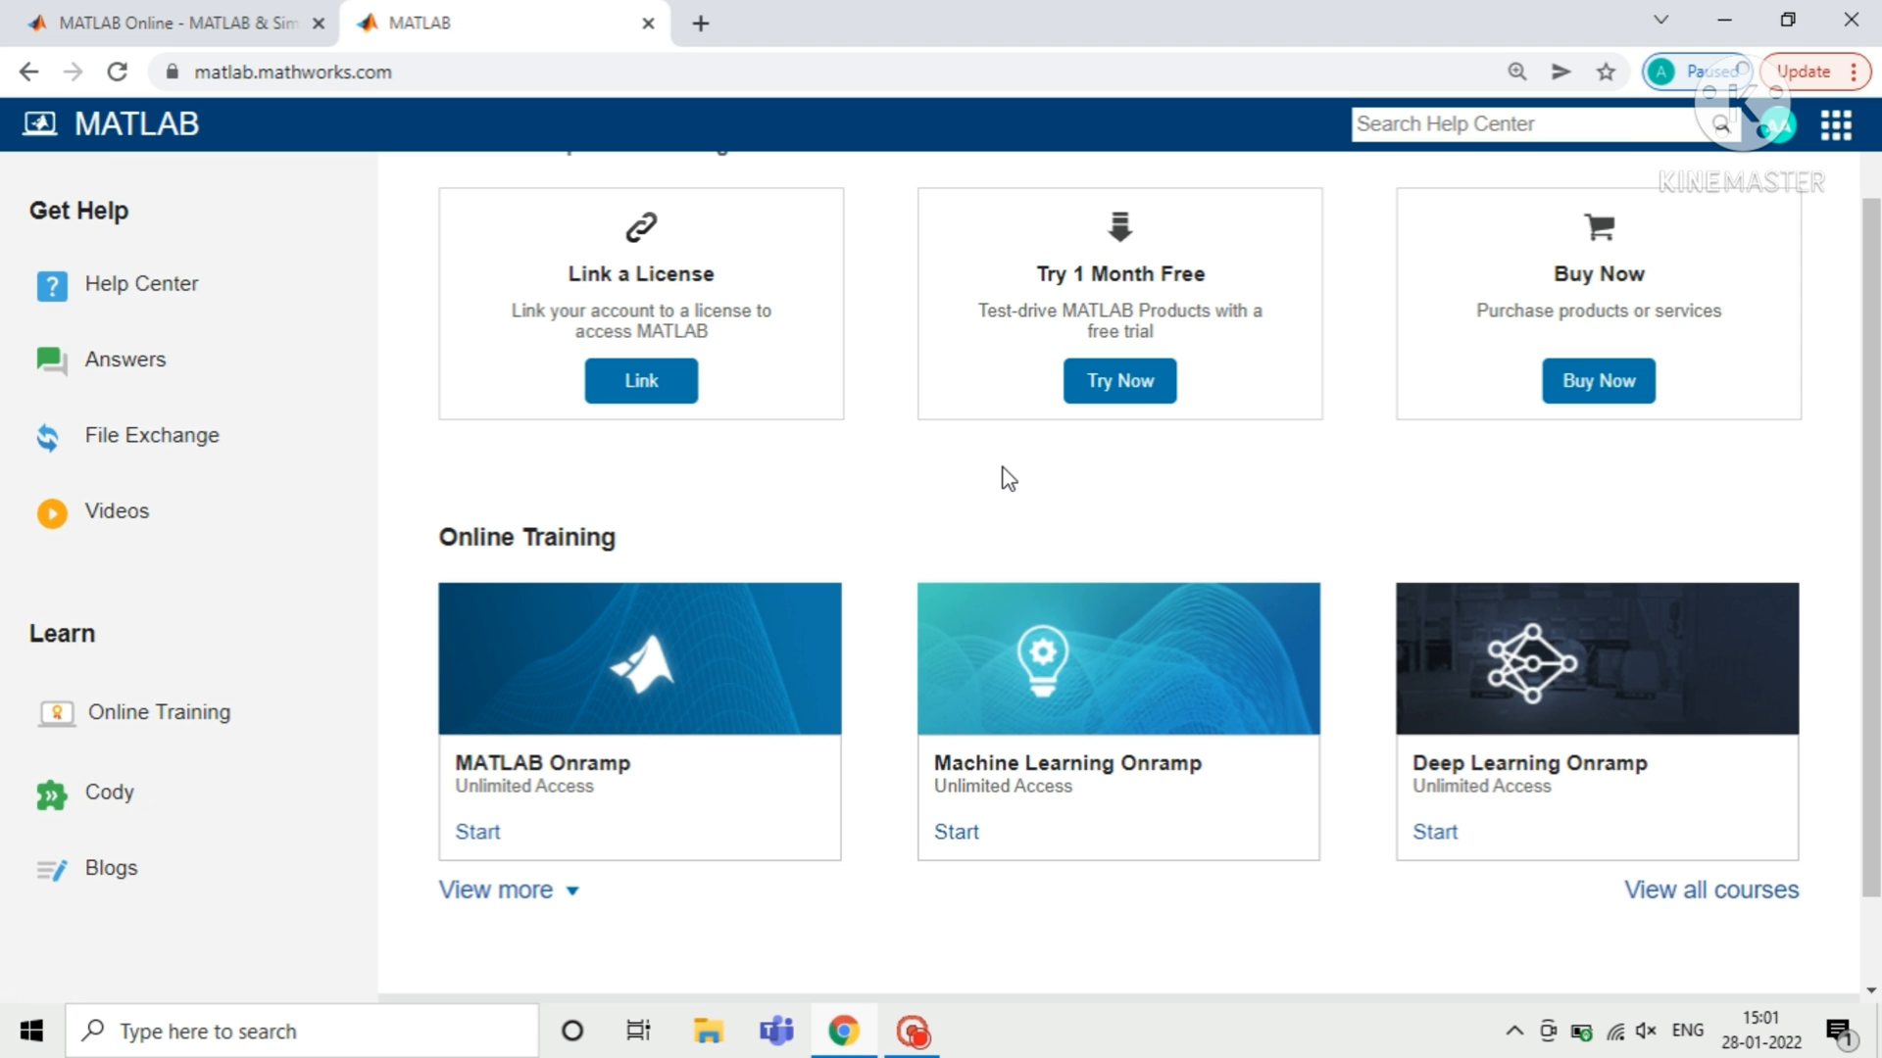
left_click(1117, 380)
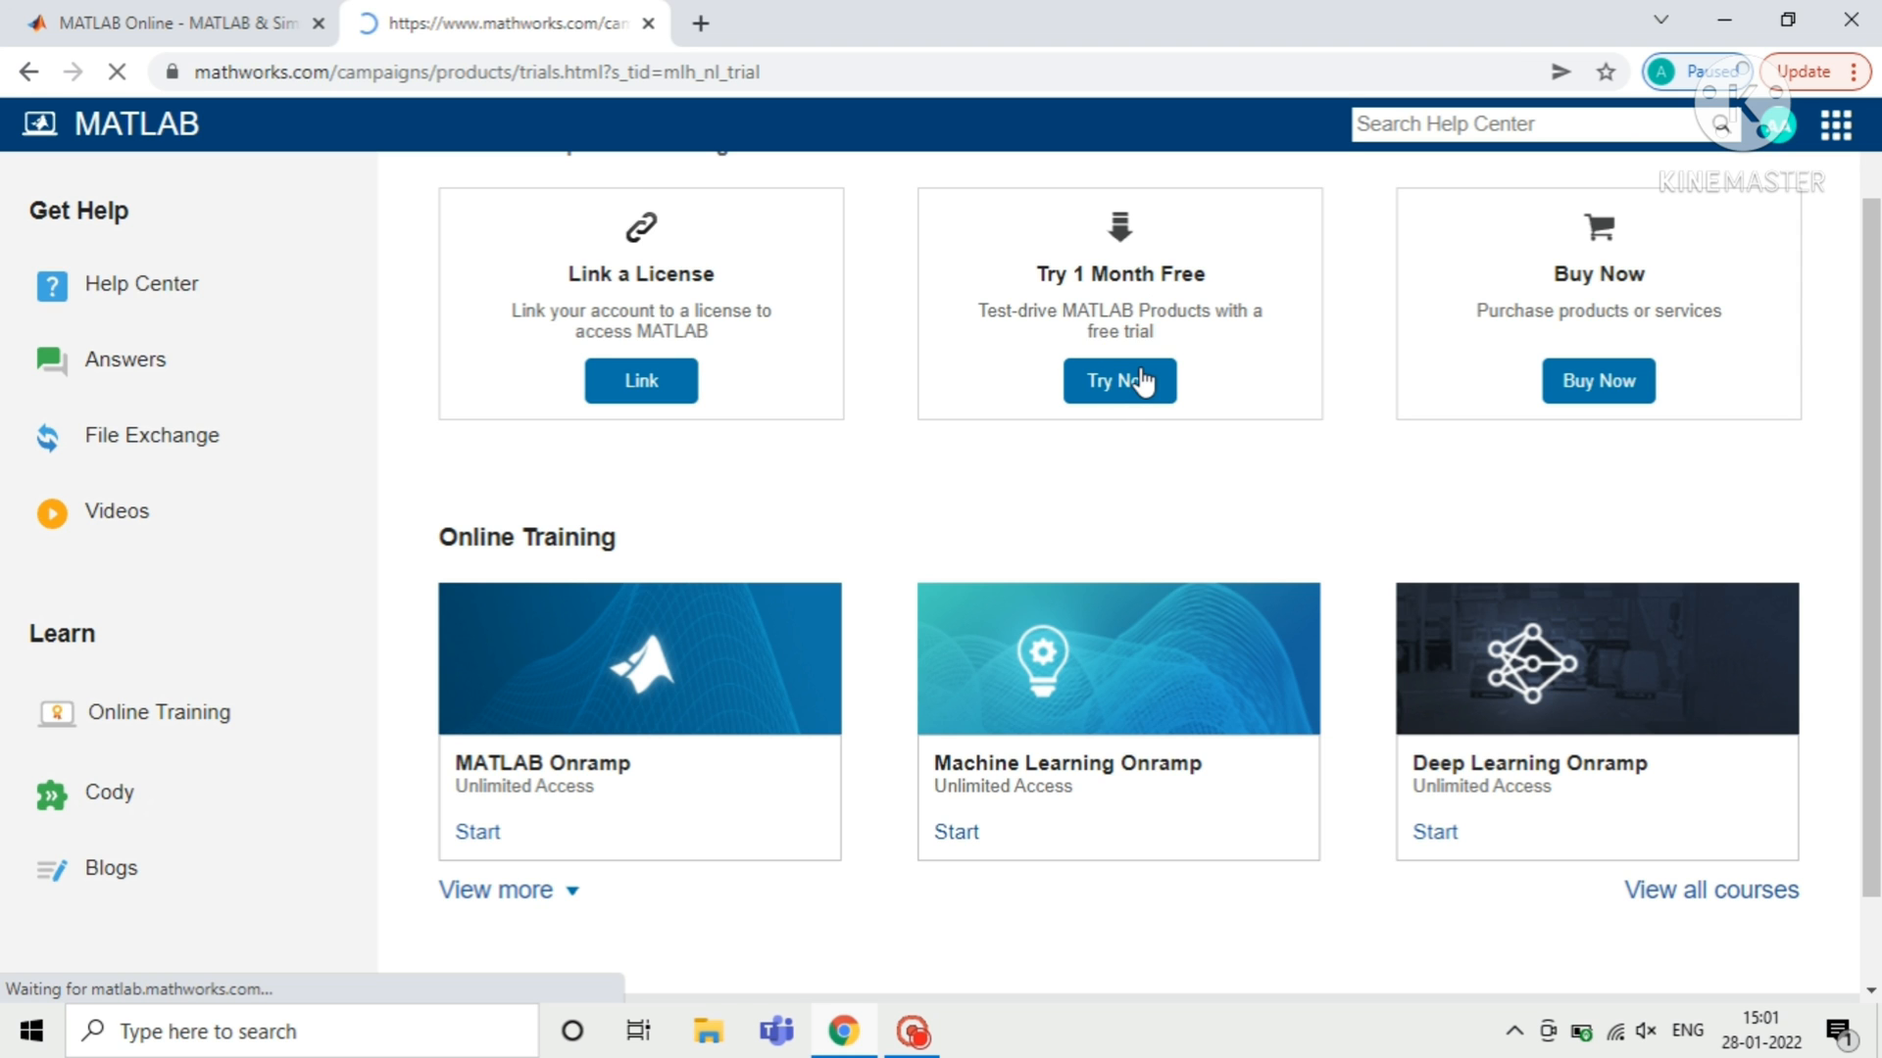
Step: Submit the 30-day trial form with 'MATLAB Essentials' as the trial use
left_click(1117, 381)
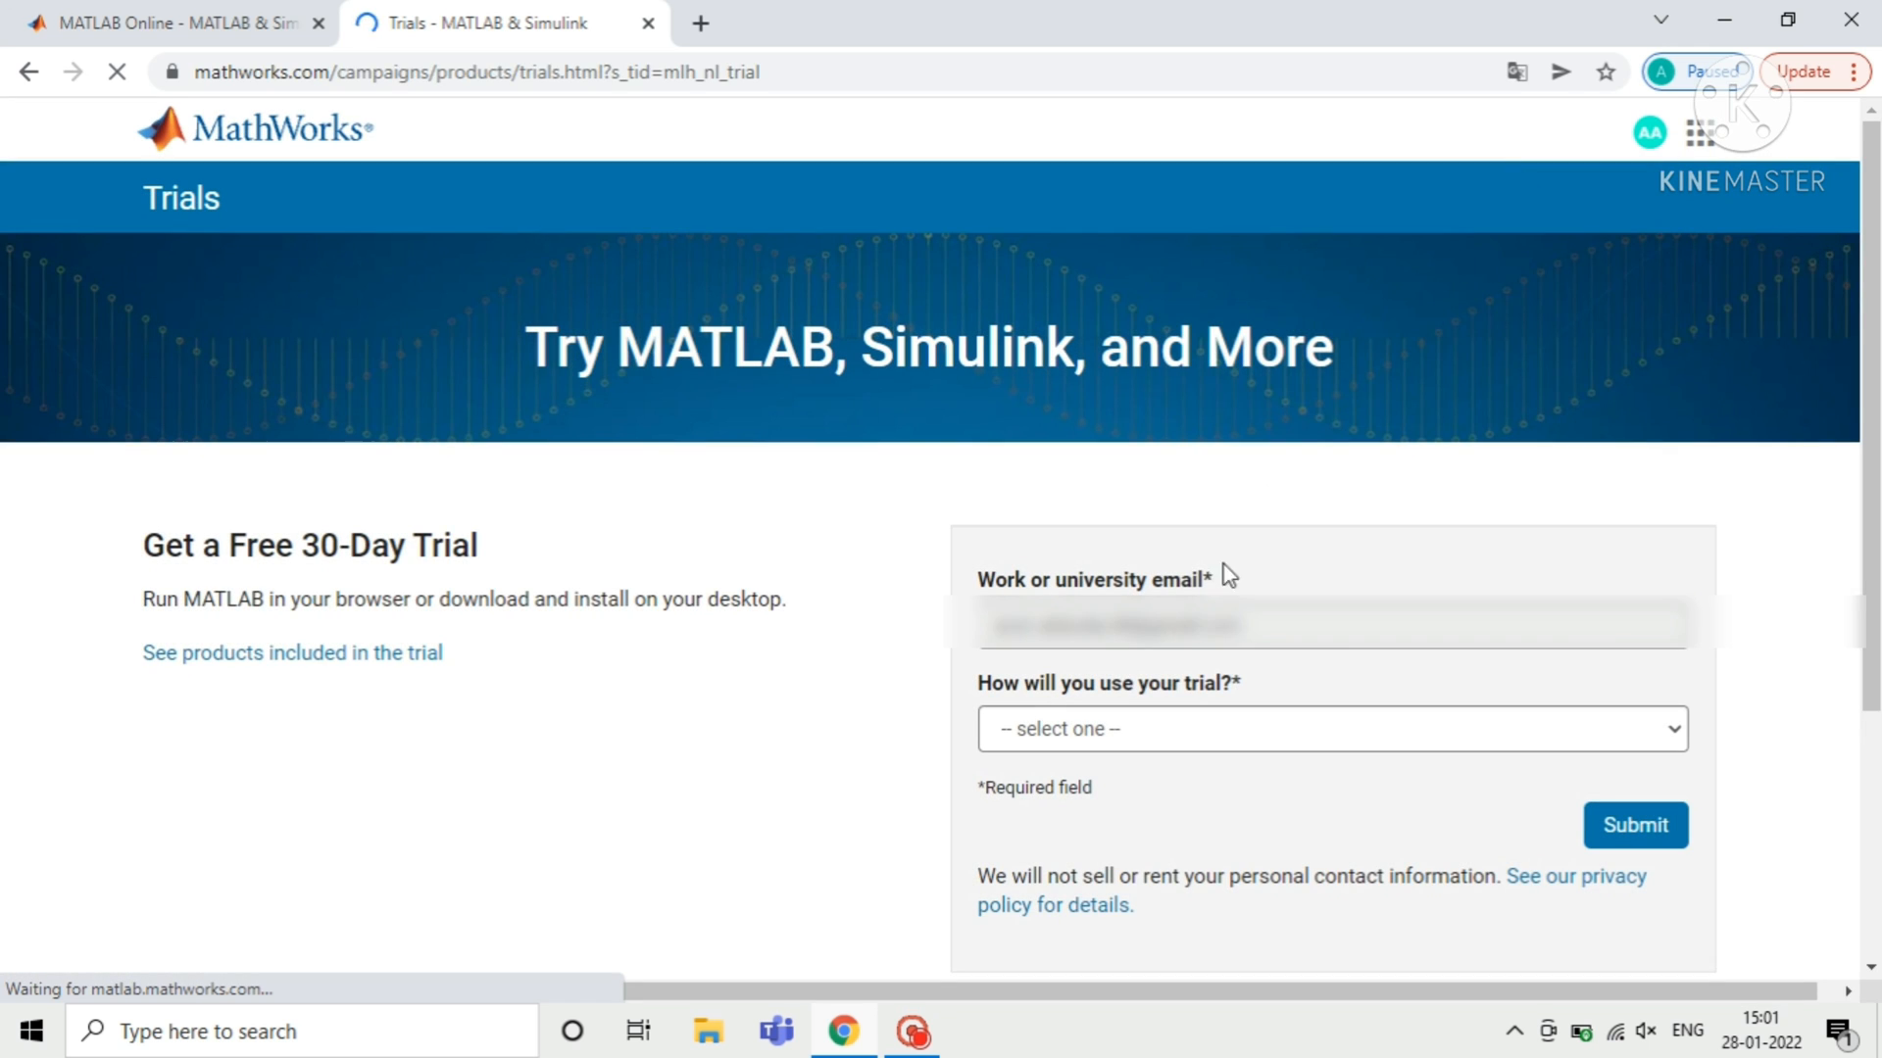
scroll("down", 3)
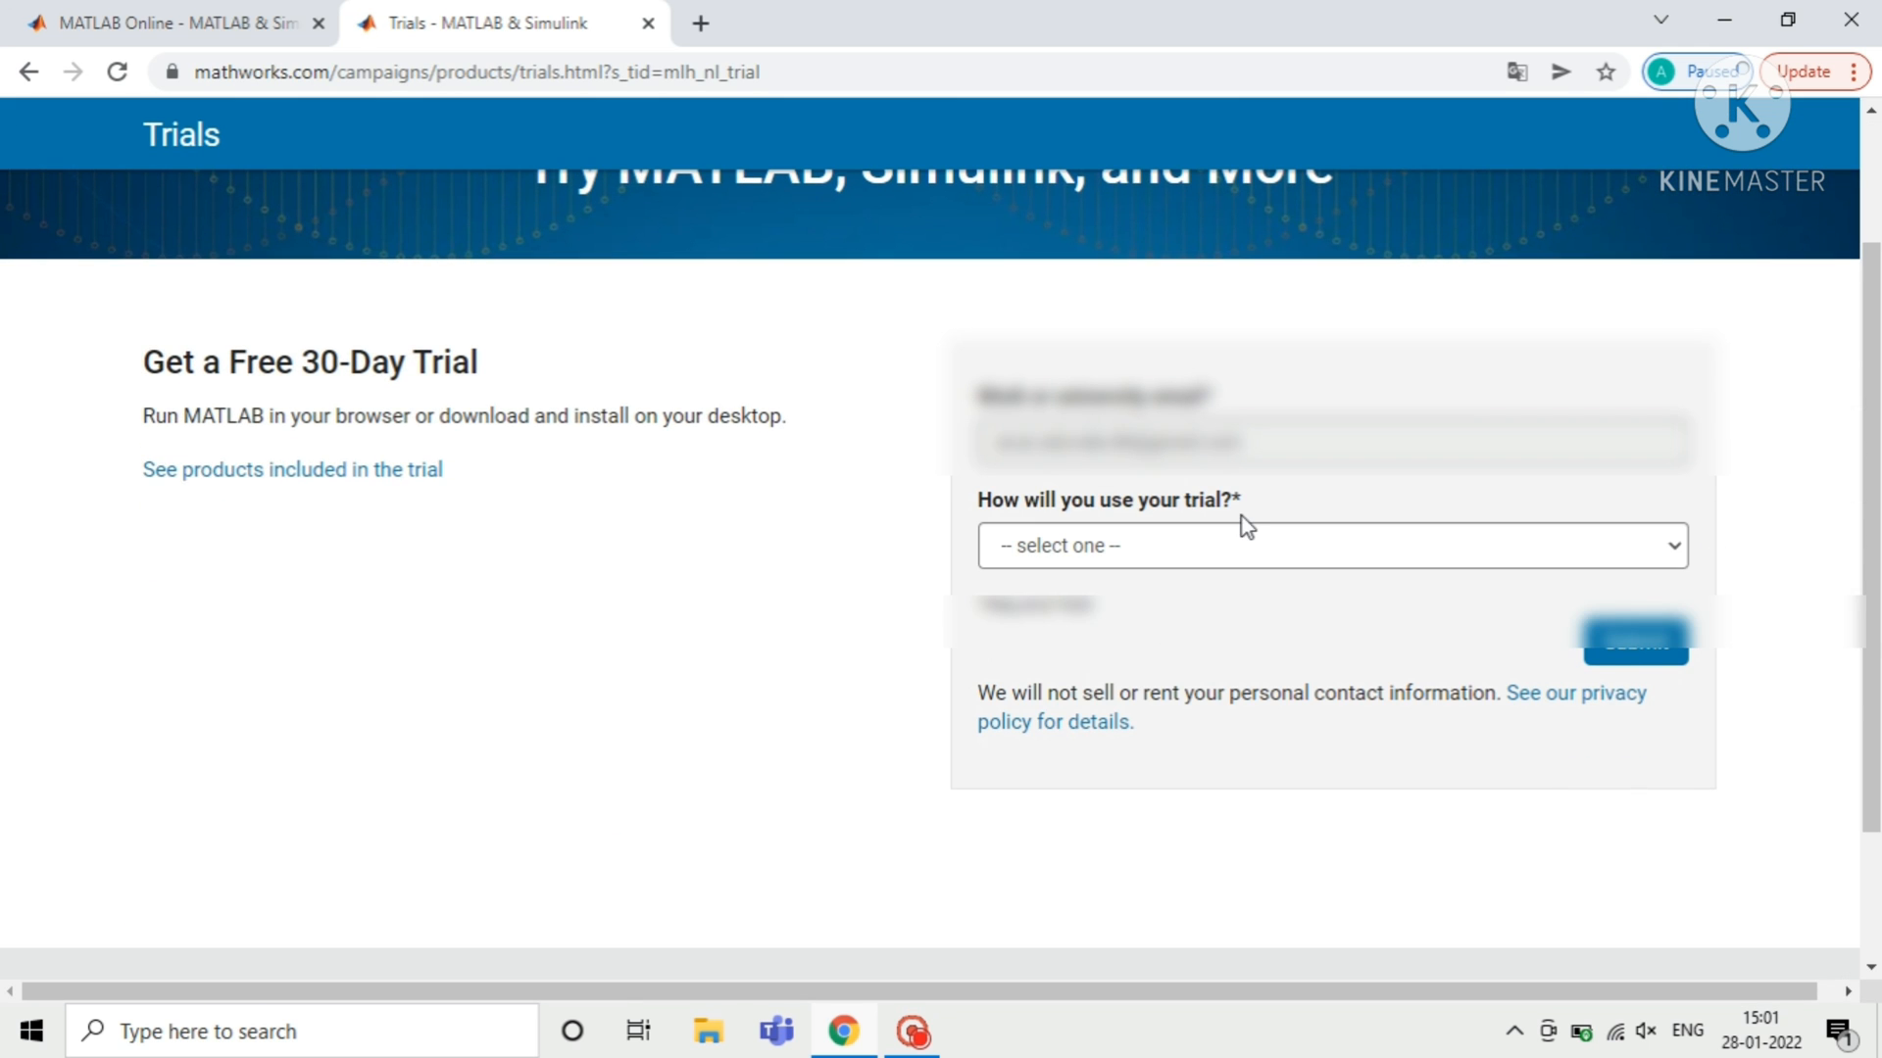
left_click(1330, 545)
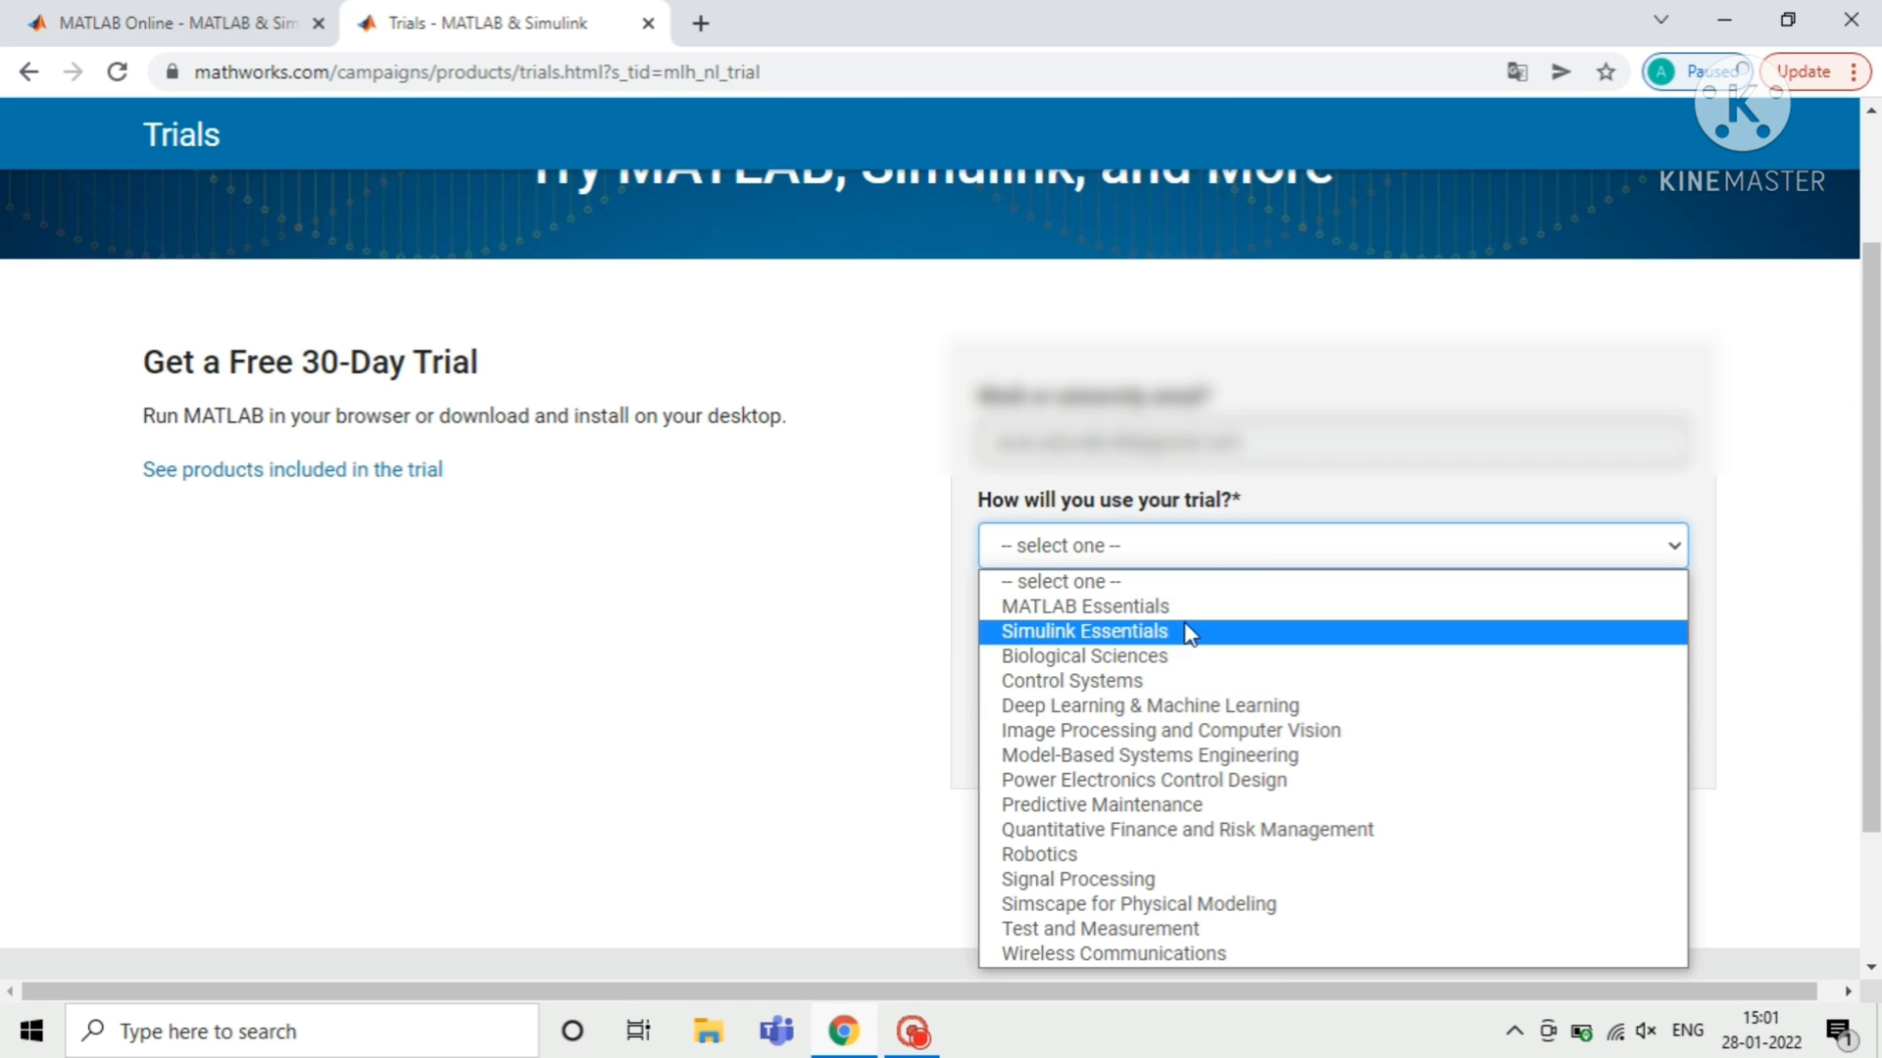
left_click(1082, 605)
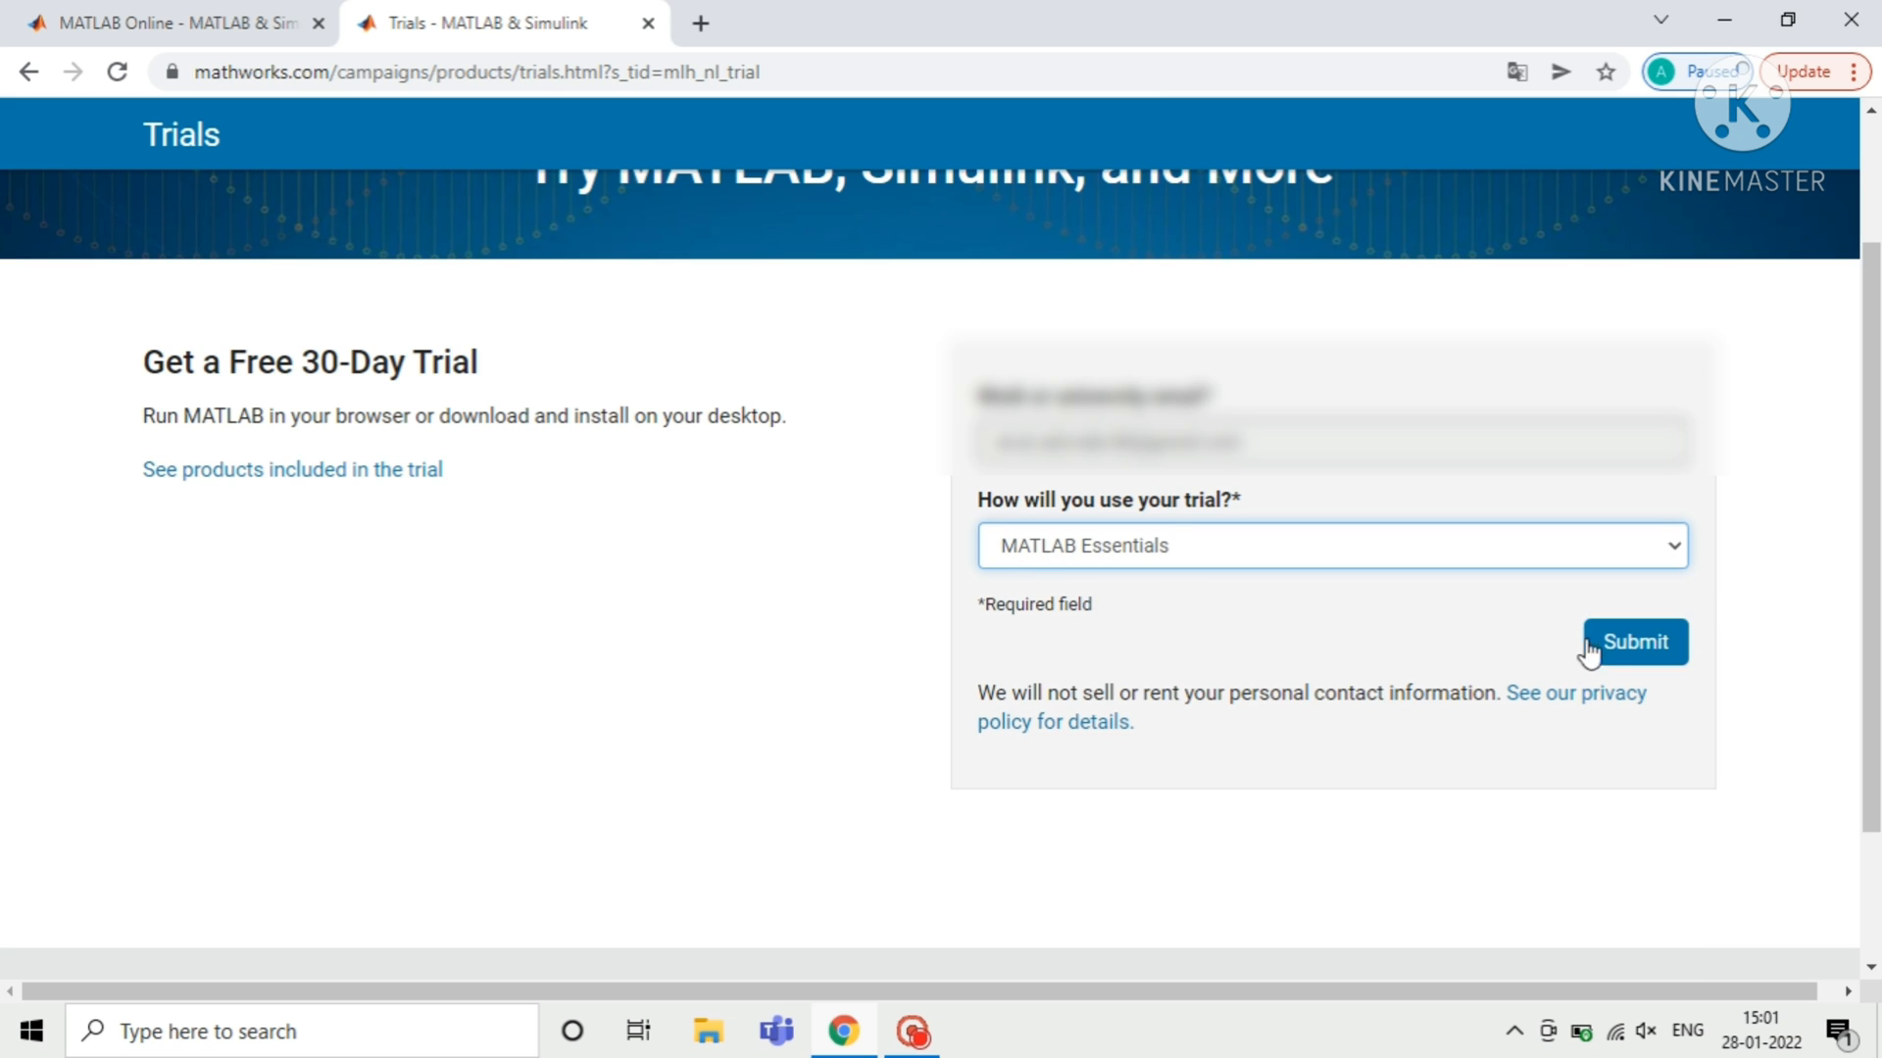
left_click(1632, 641)
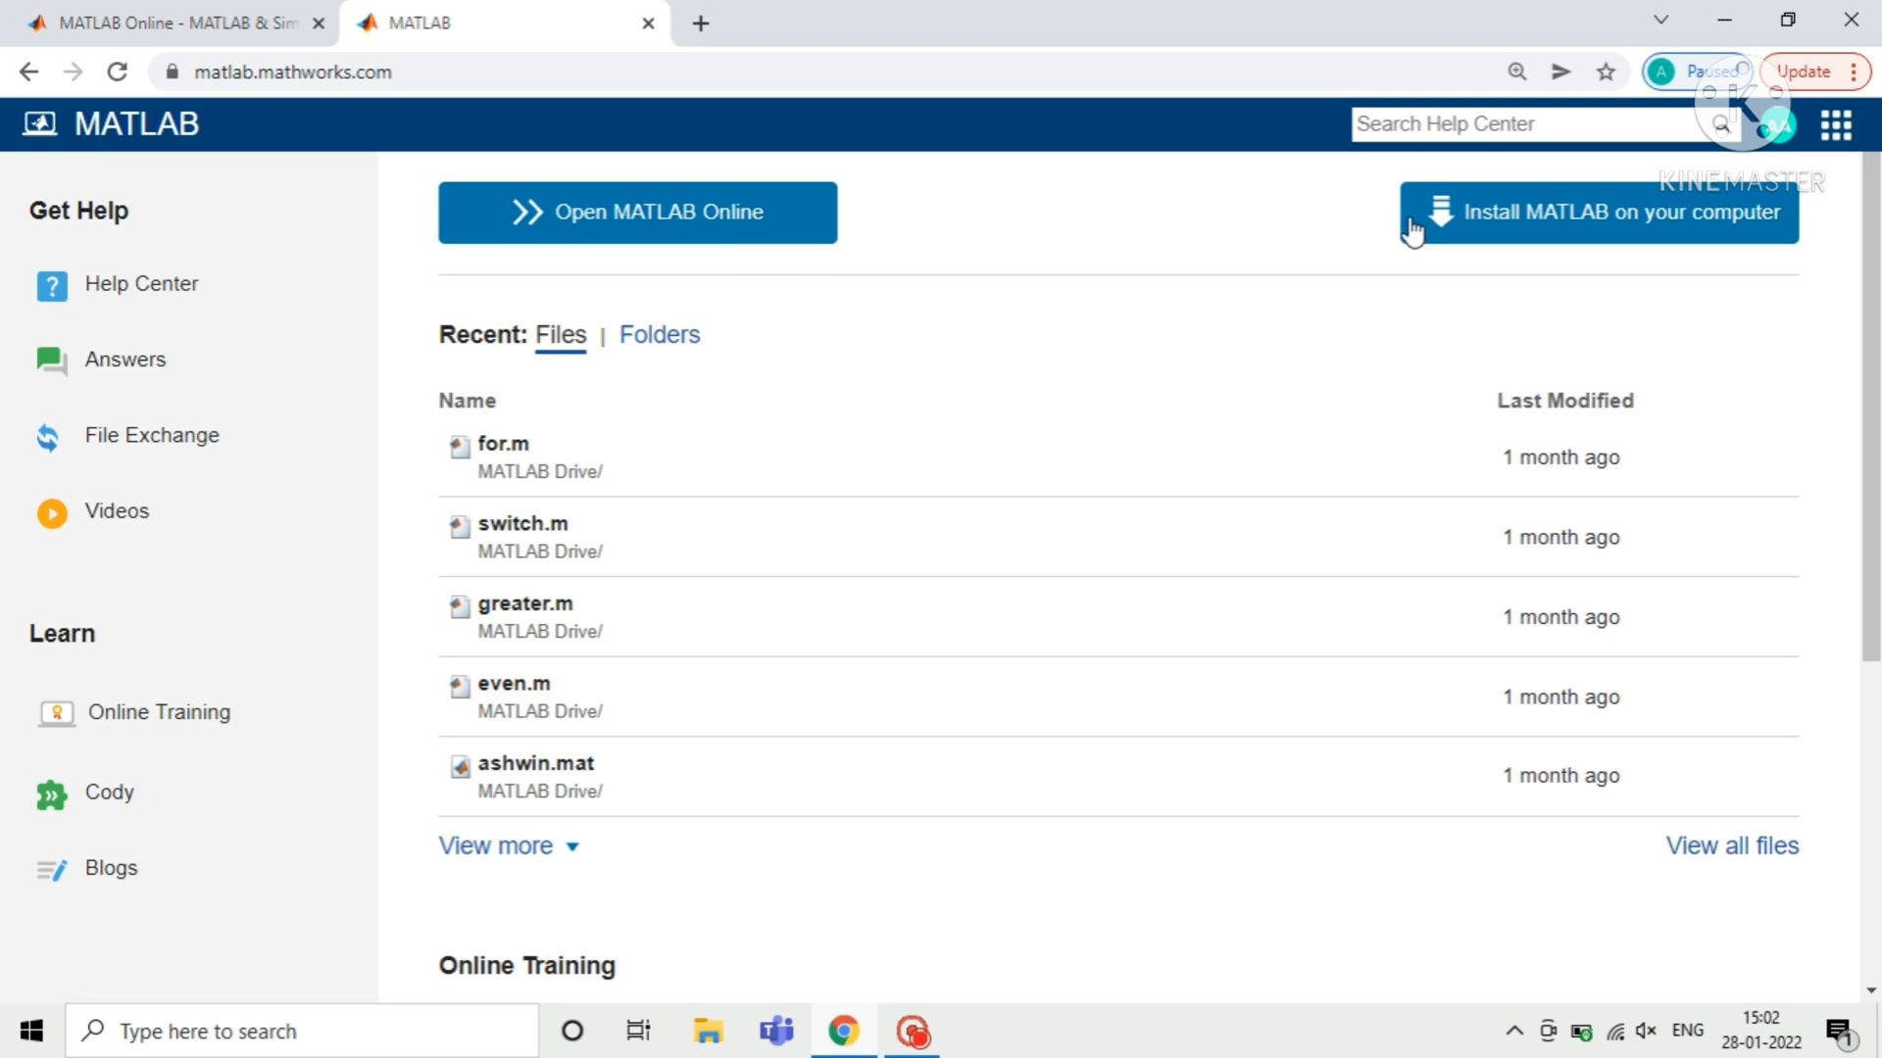
Step: Open the R2021b download page, get the Windows installer, and view other download options
left_click(1597, 213)
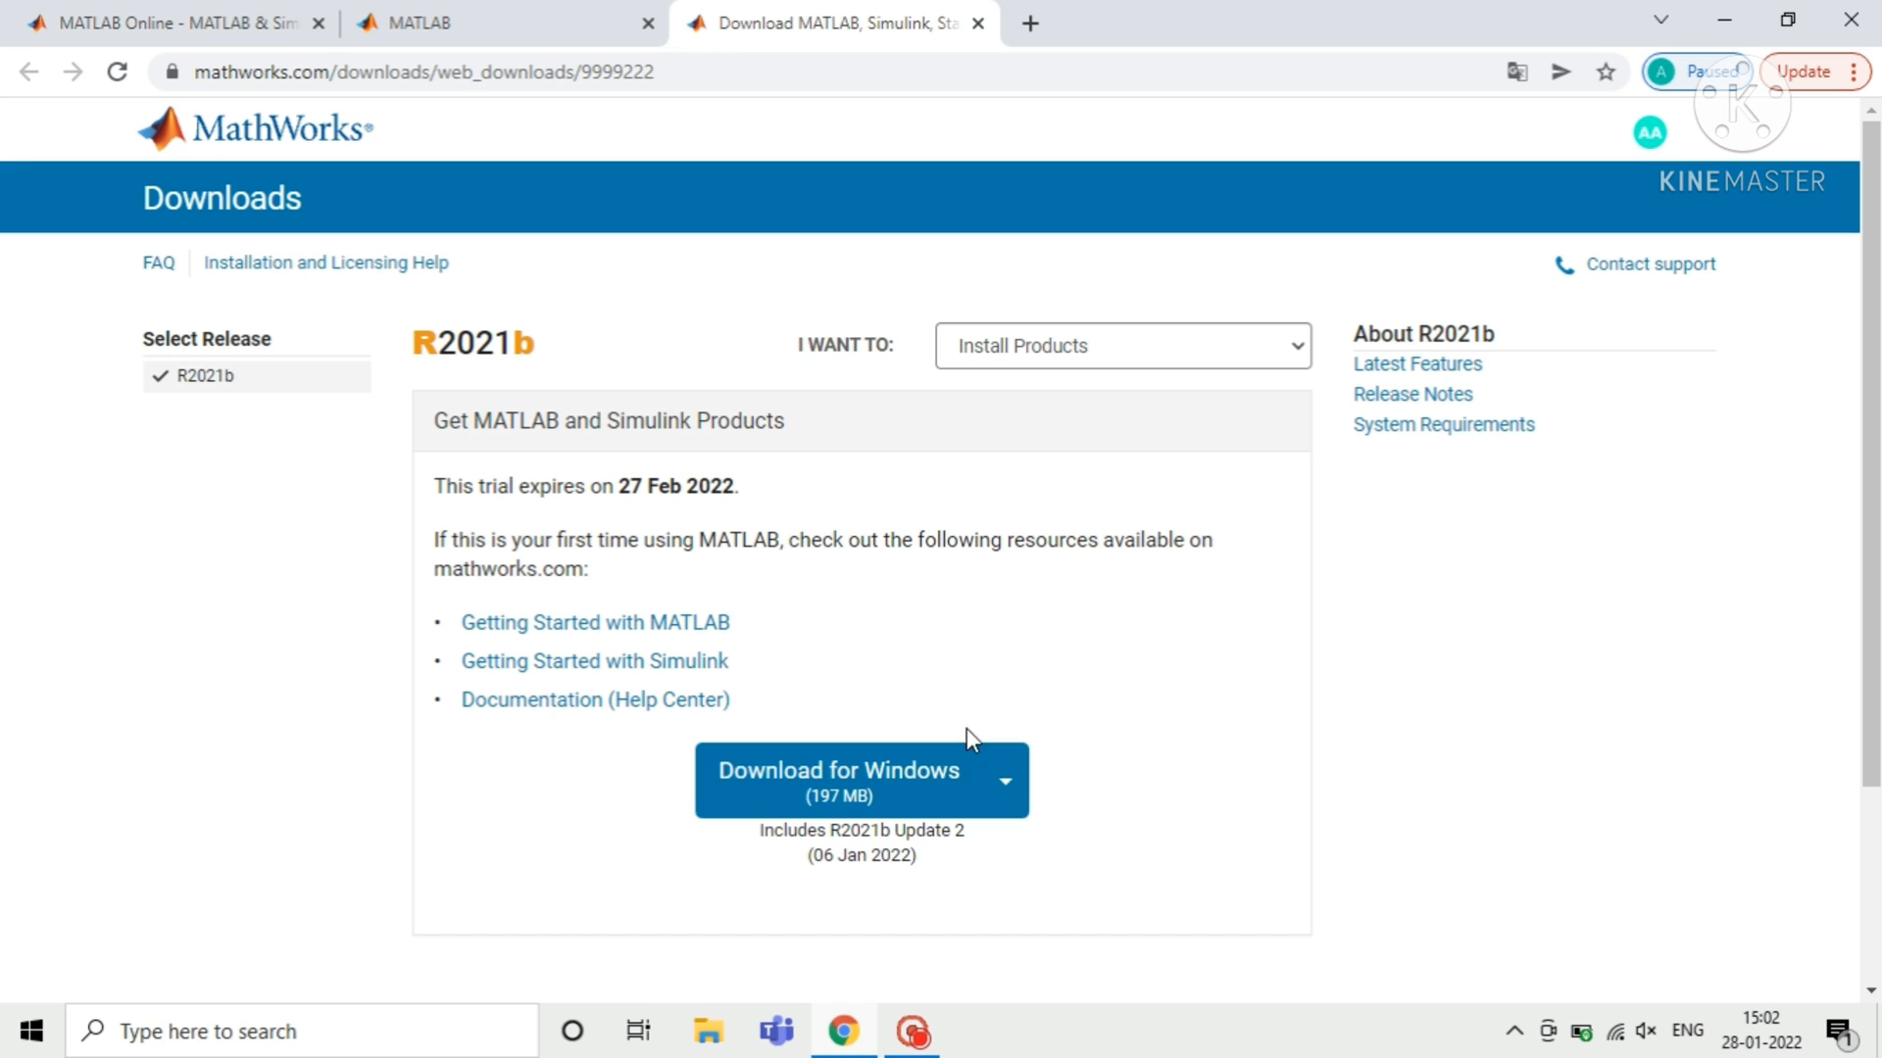
mouse_move(942, 786)
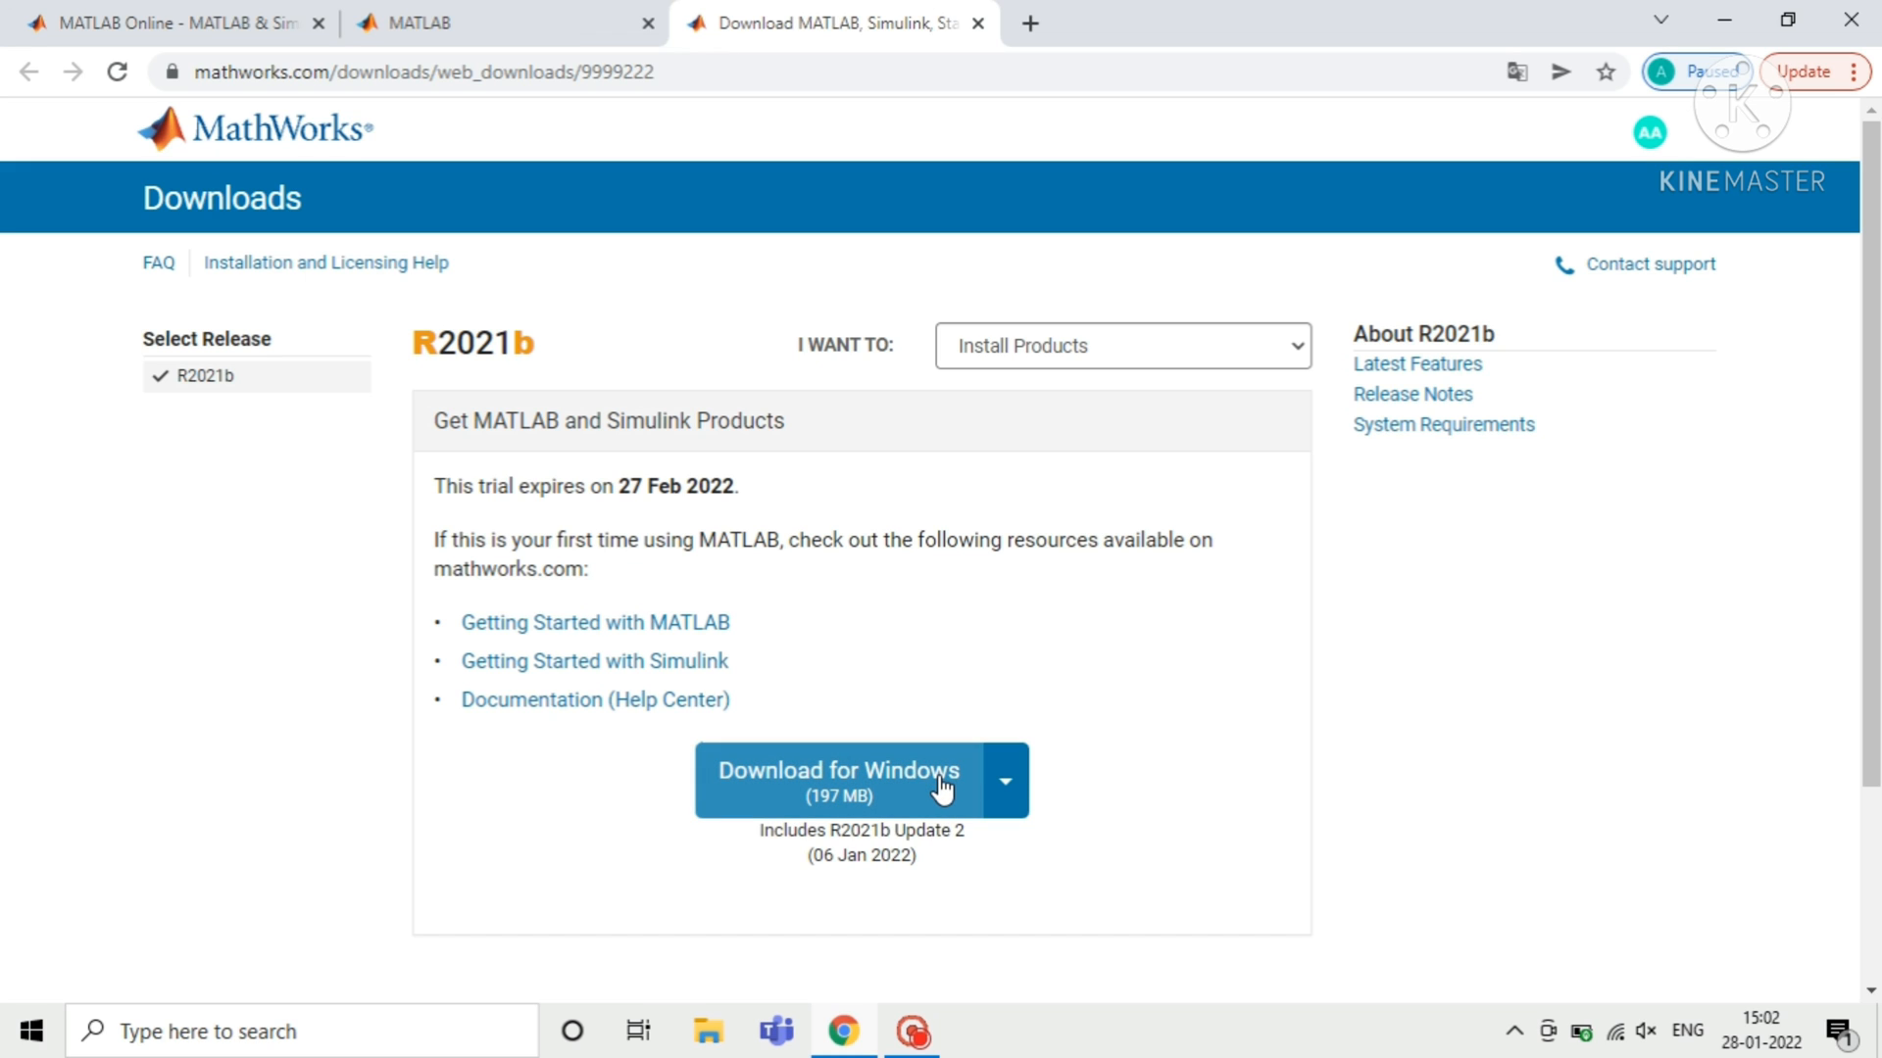
left_click(1005, 779)
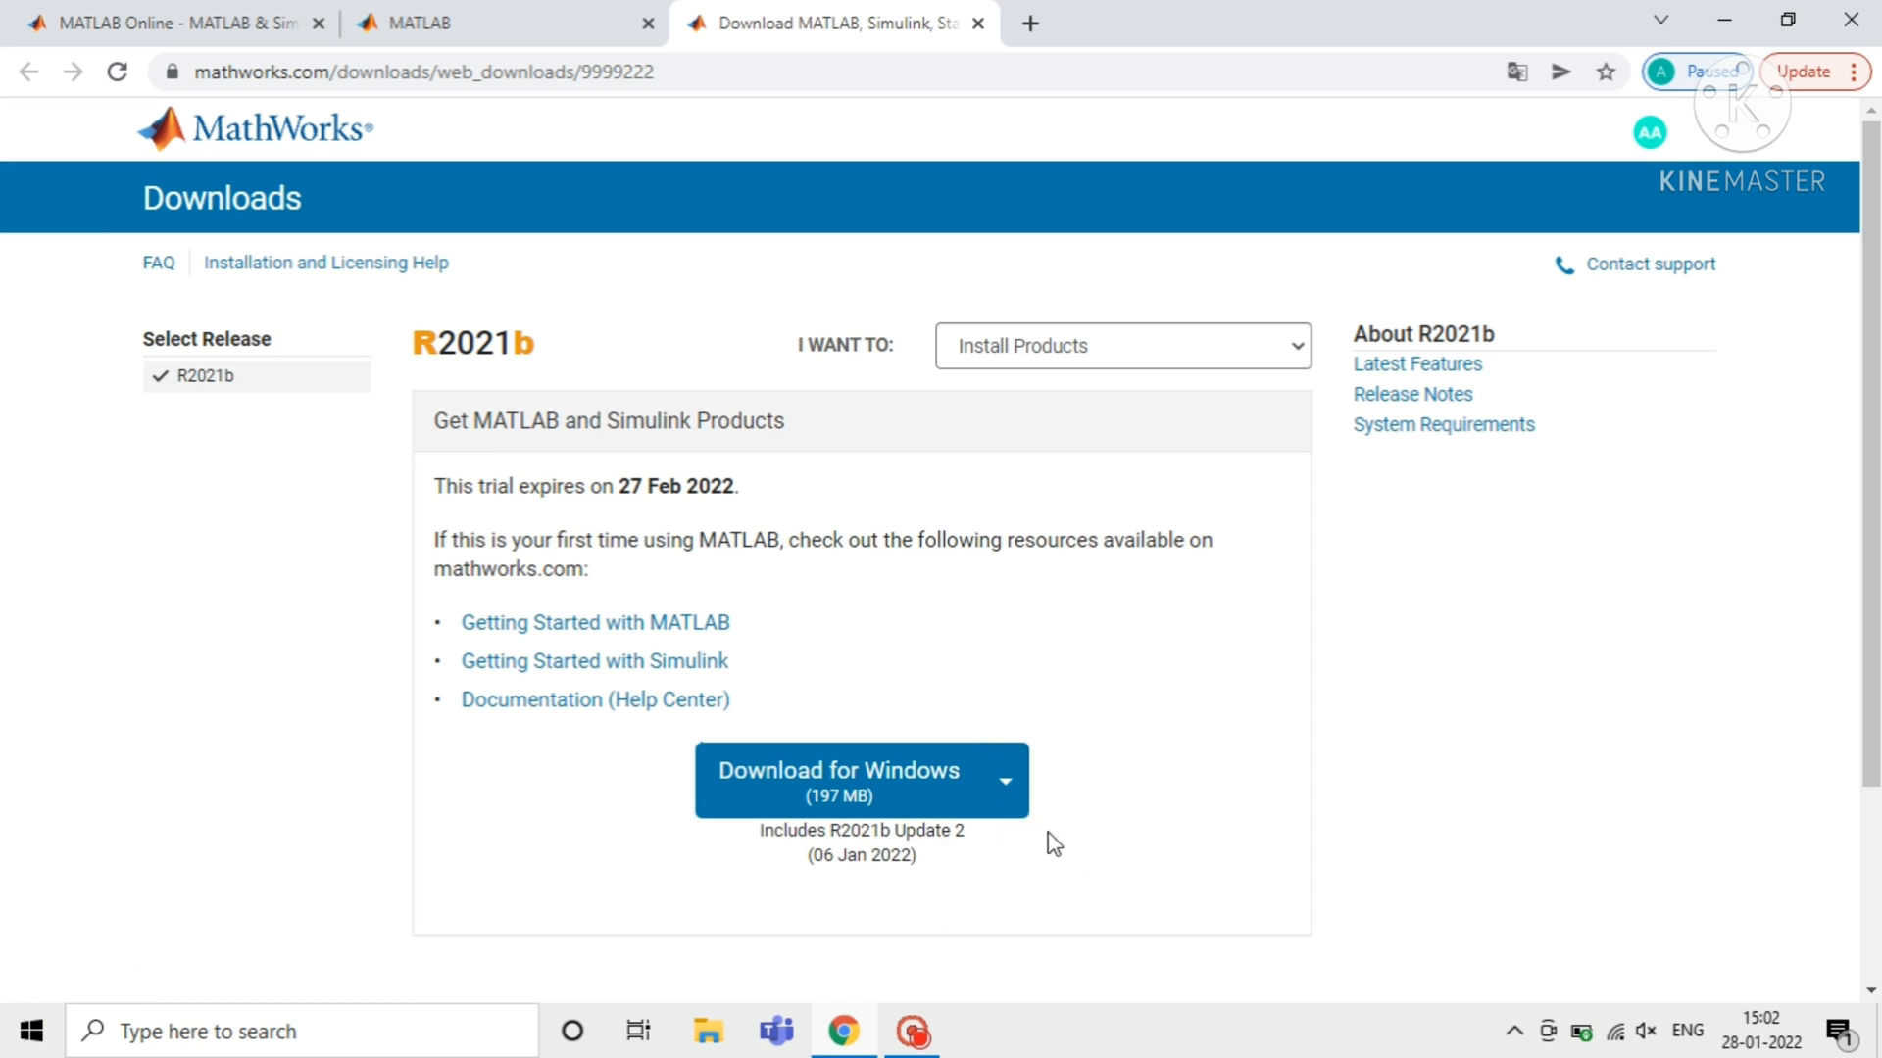
mouse_move(26, 85)
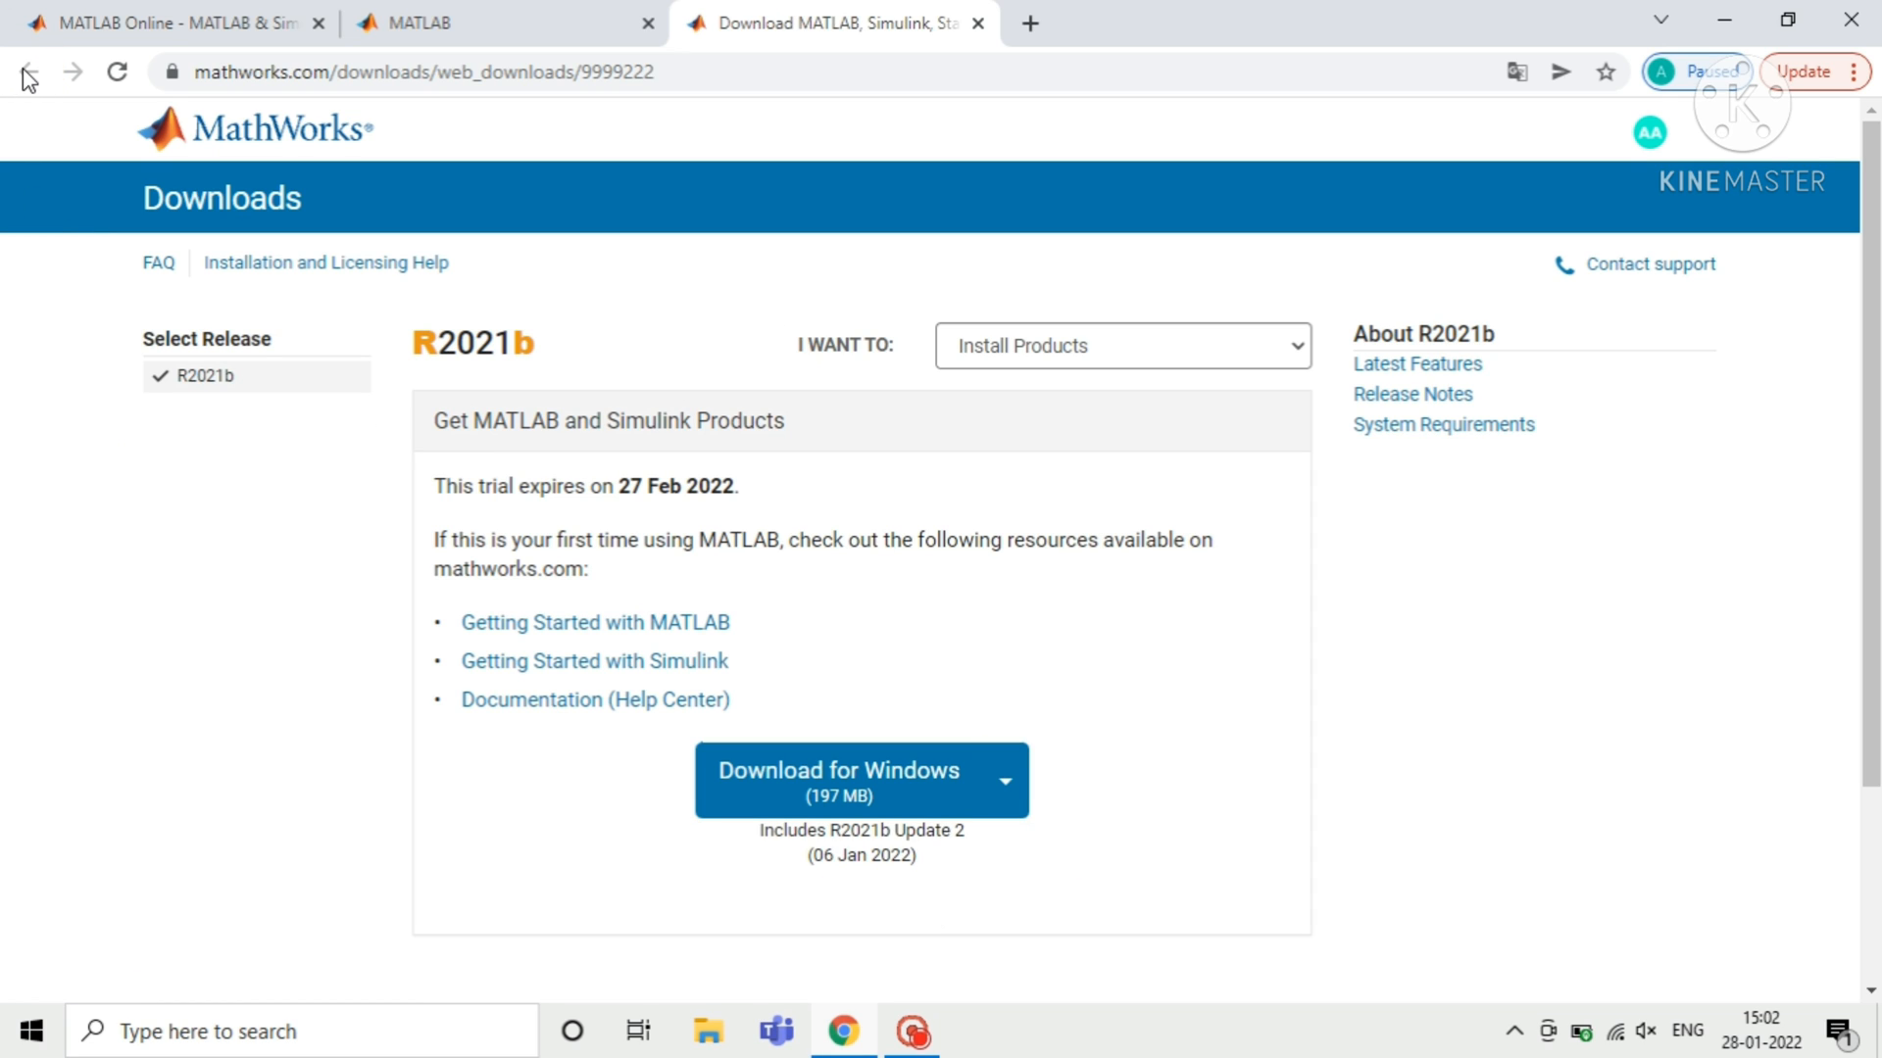
mouse_move(24, 72)
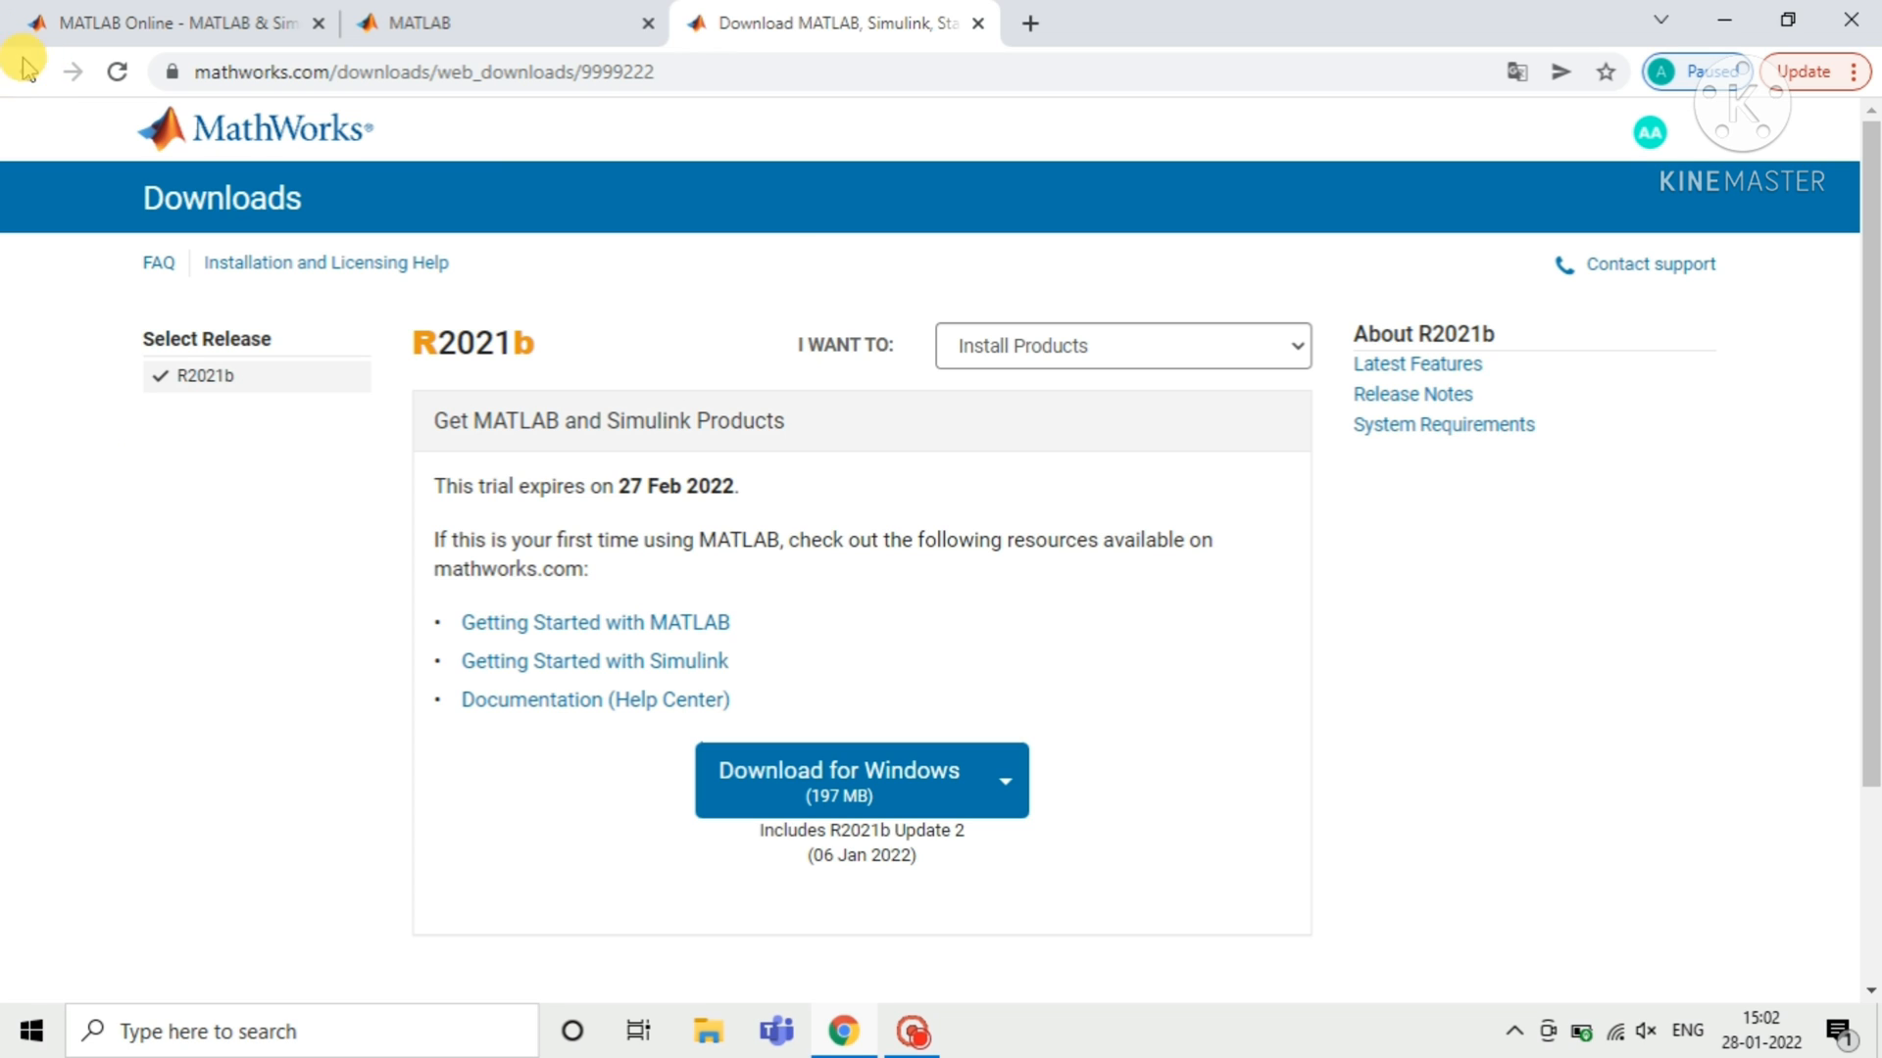
left_click(1122, 345)
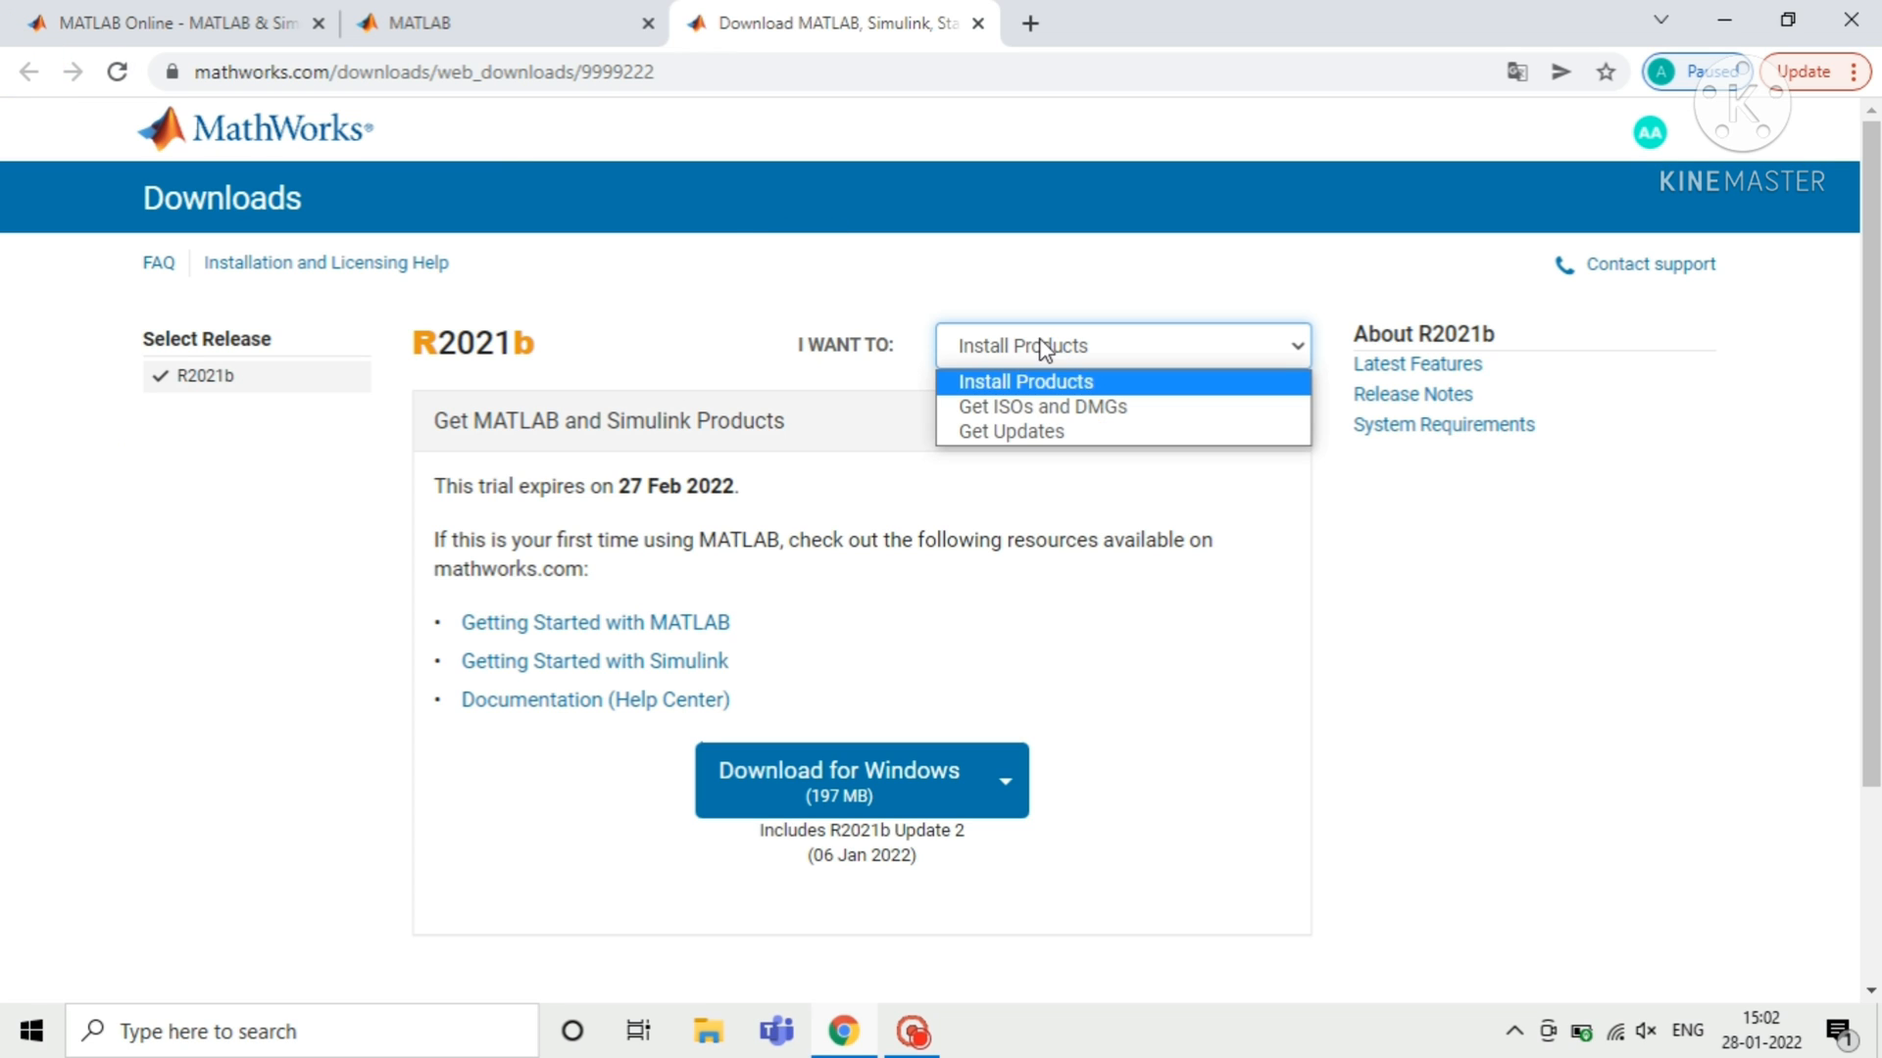
mouse_move(1012, 431)
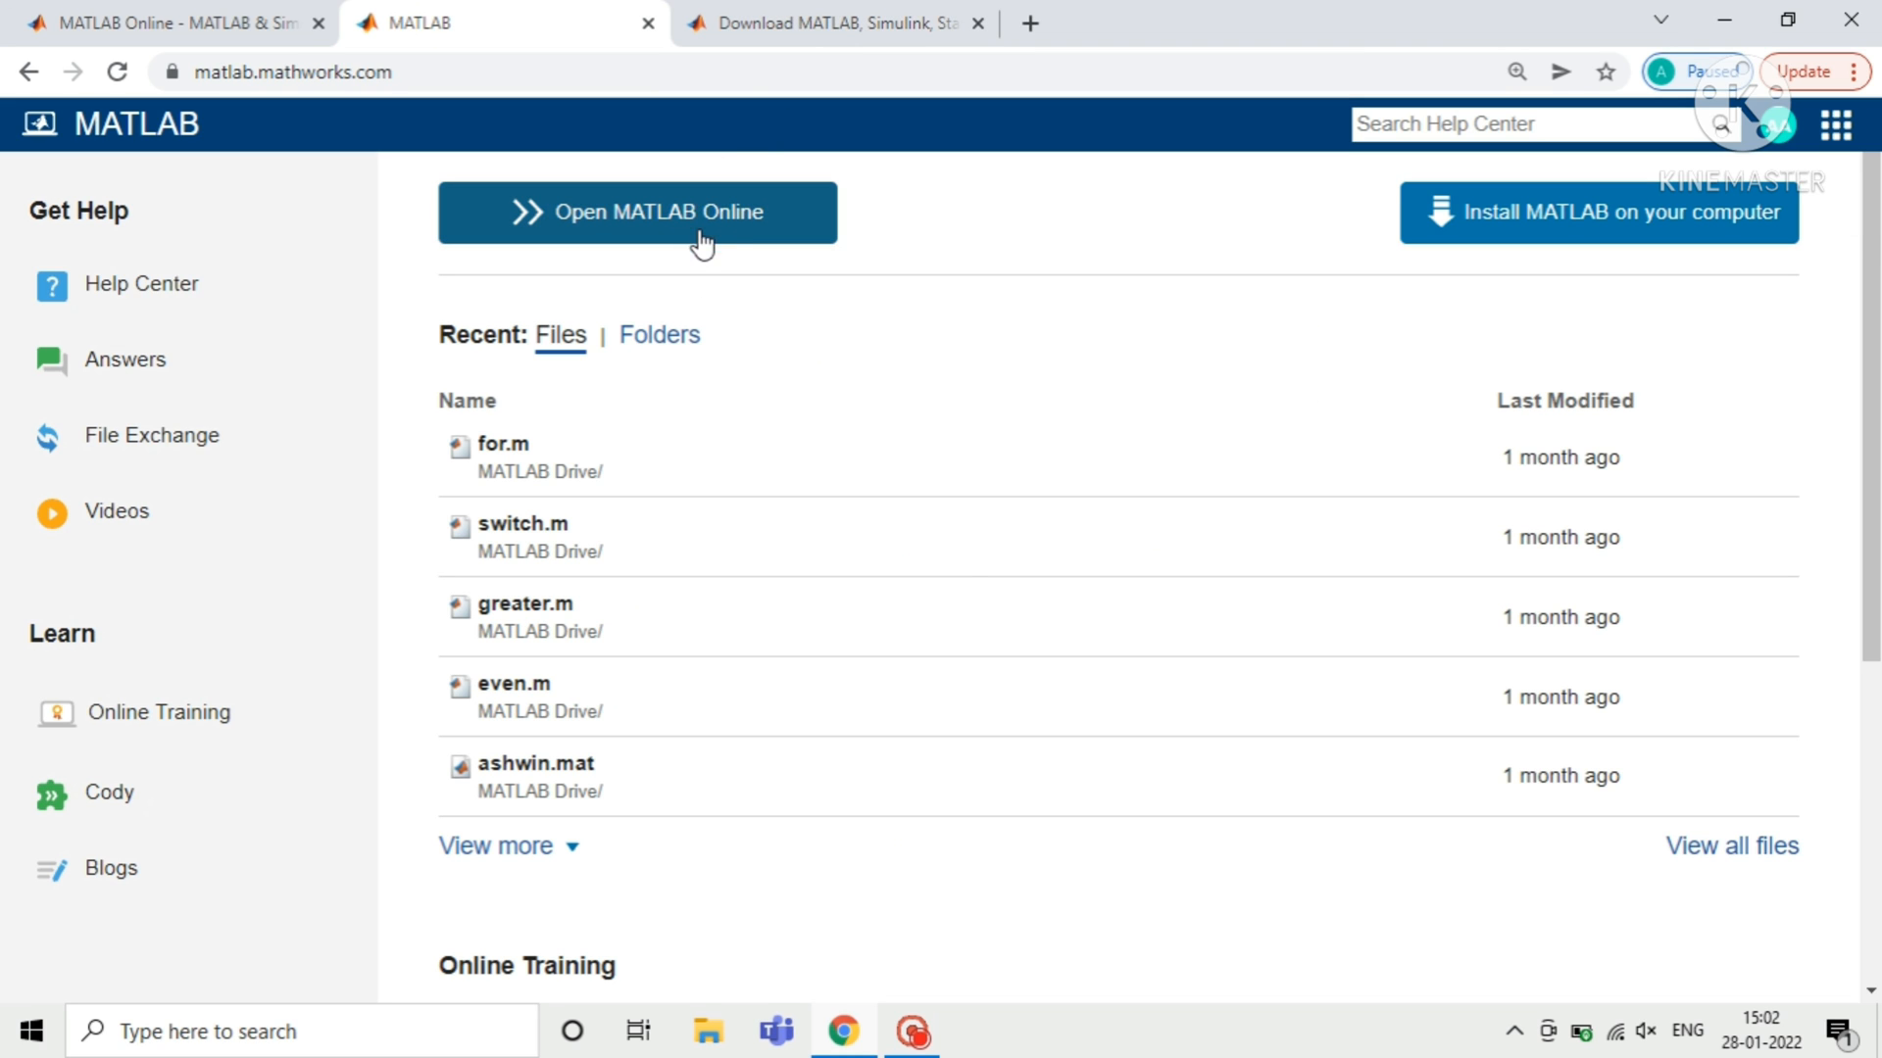
Step: Launch 'Open MATLAB Online' from the MATLAB home tab
left_click(637, 212)
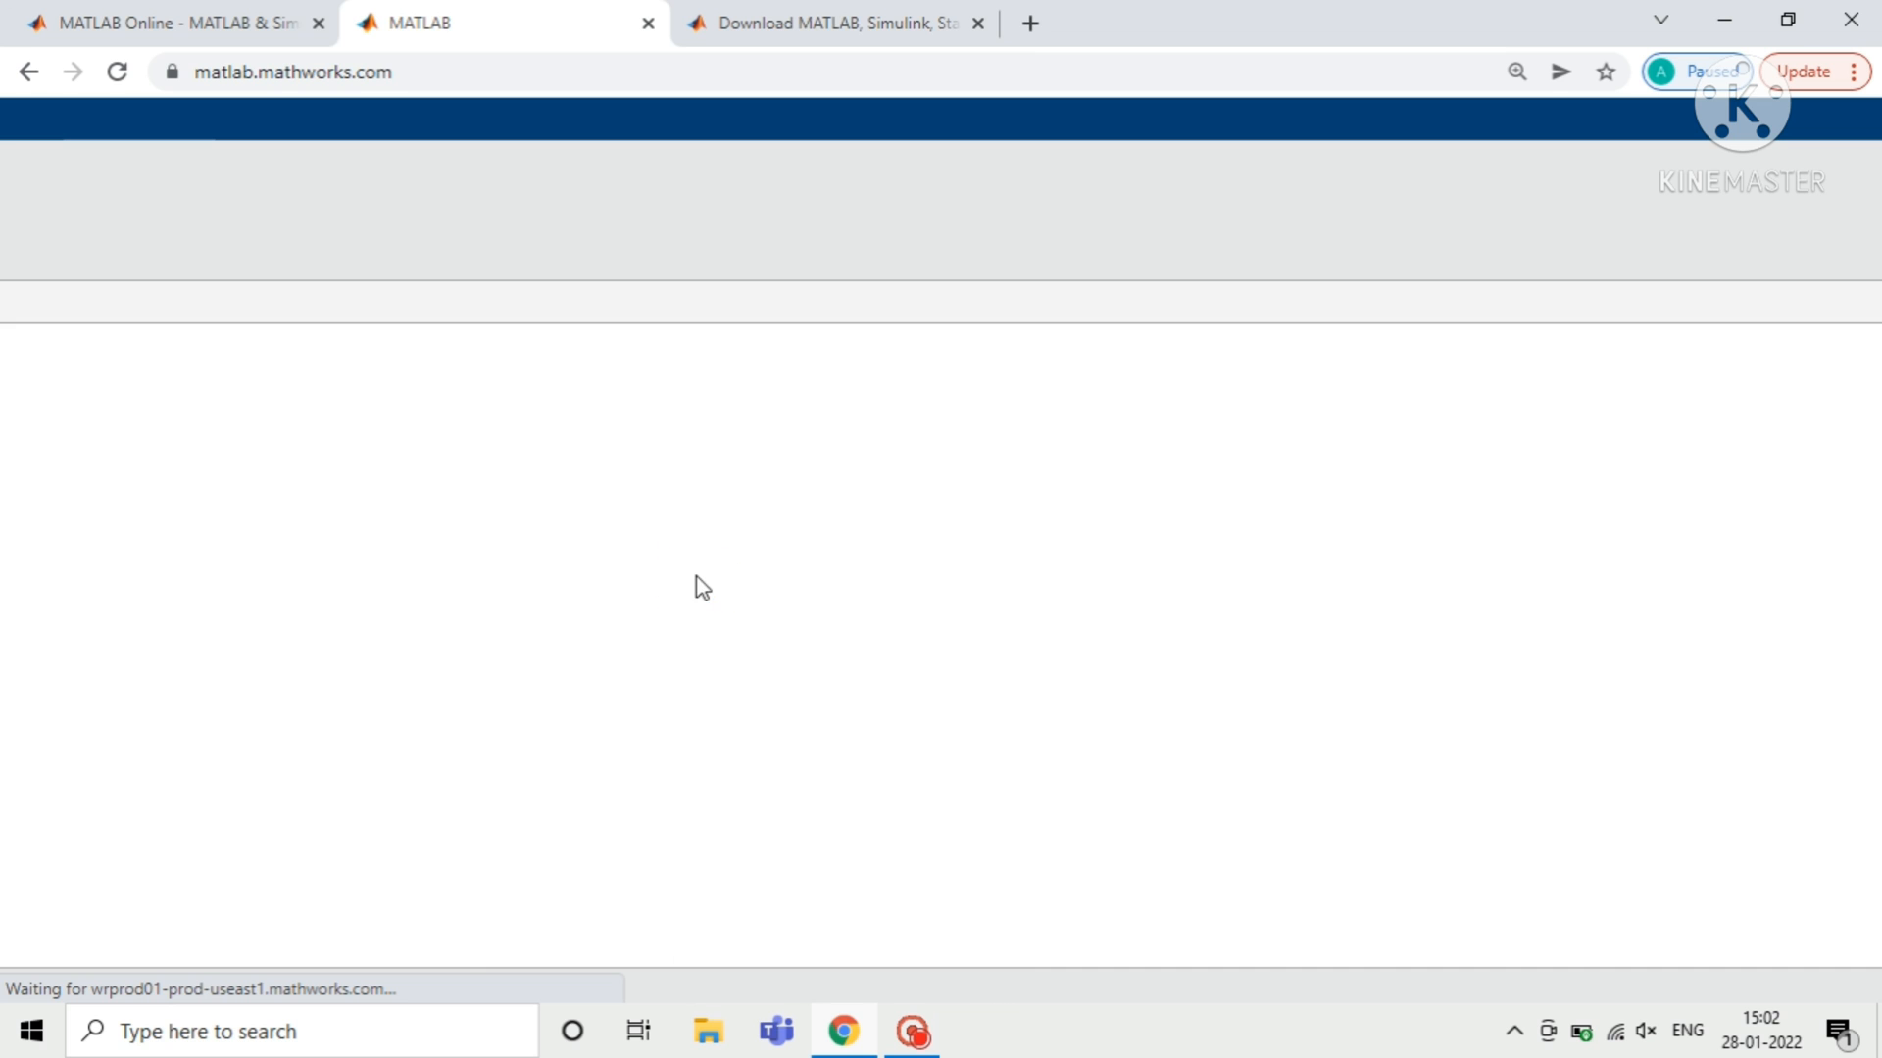
mouse_move(833, 758)
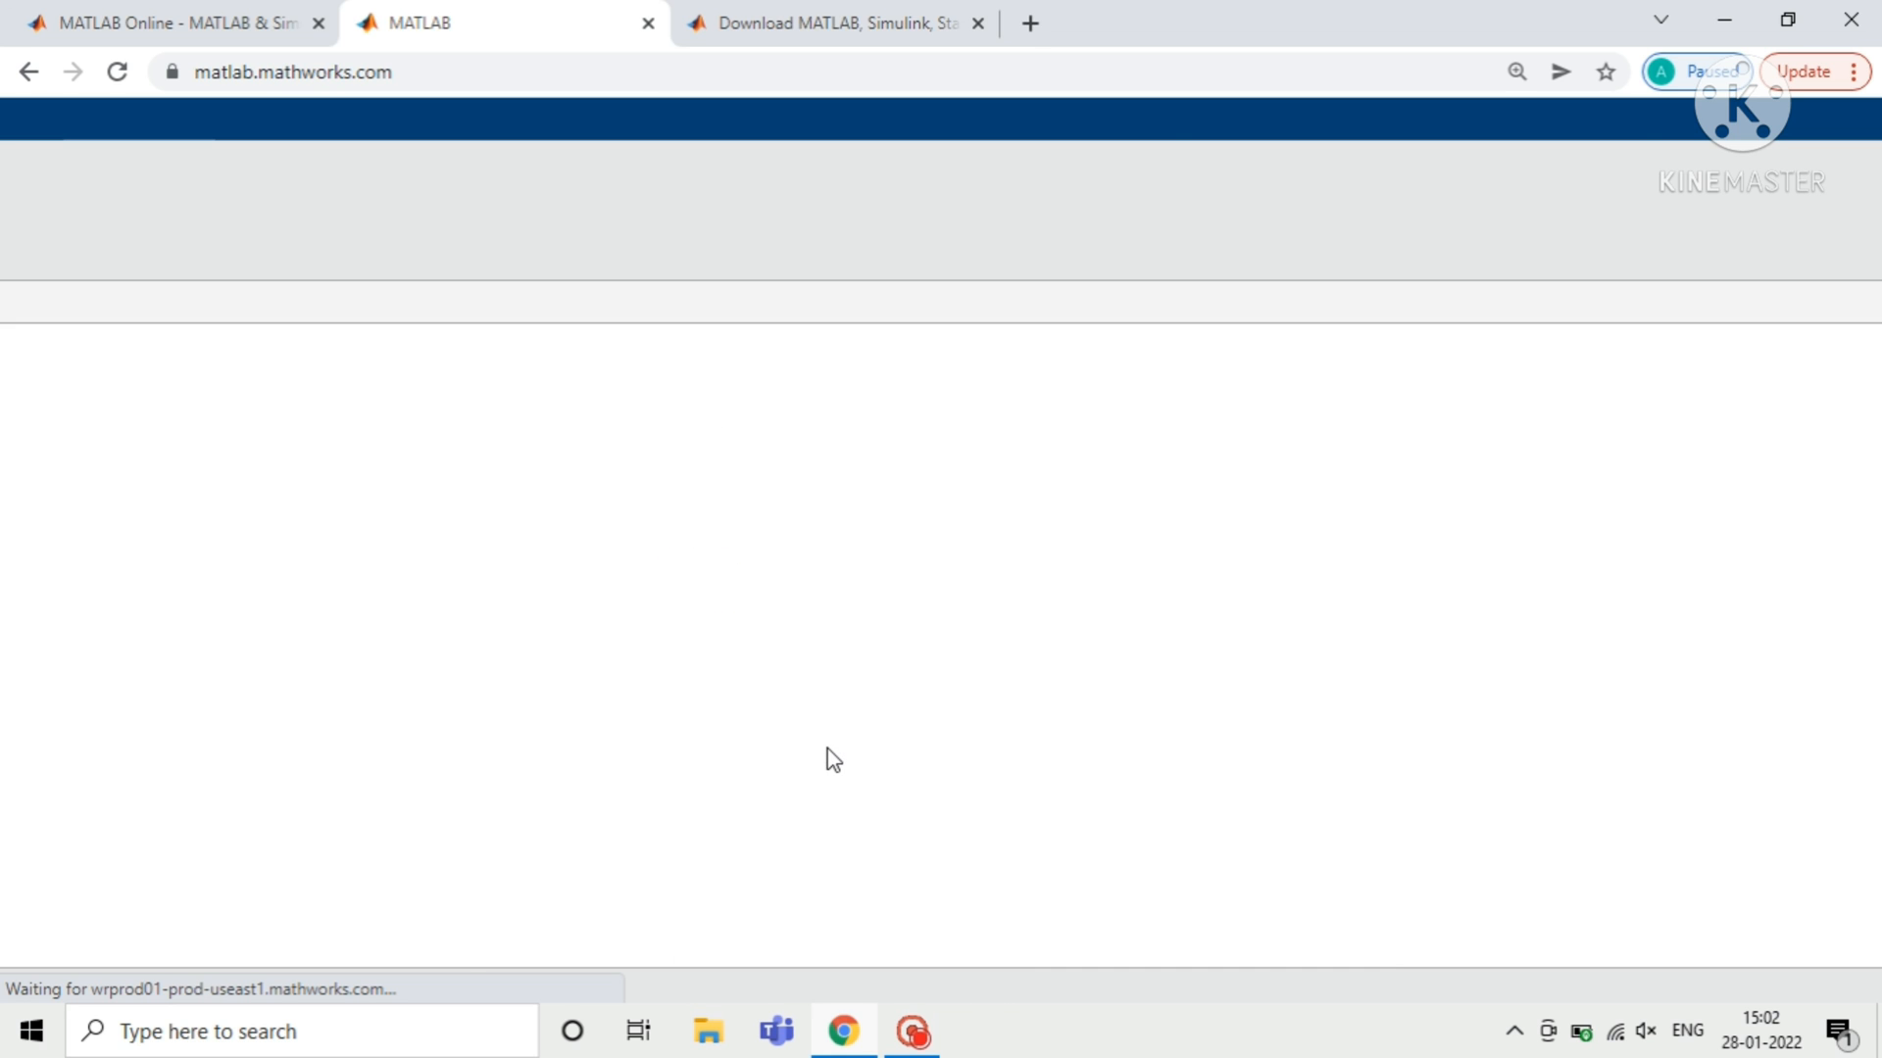